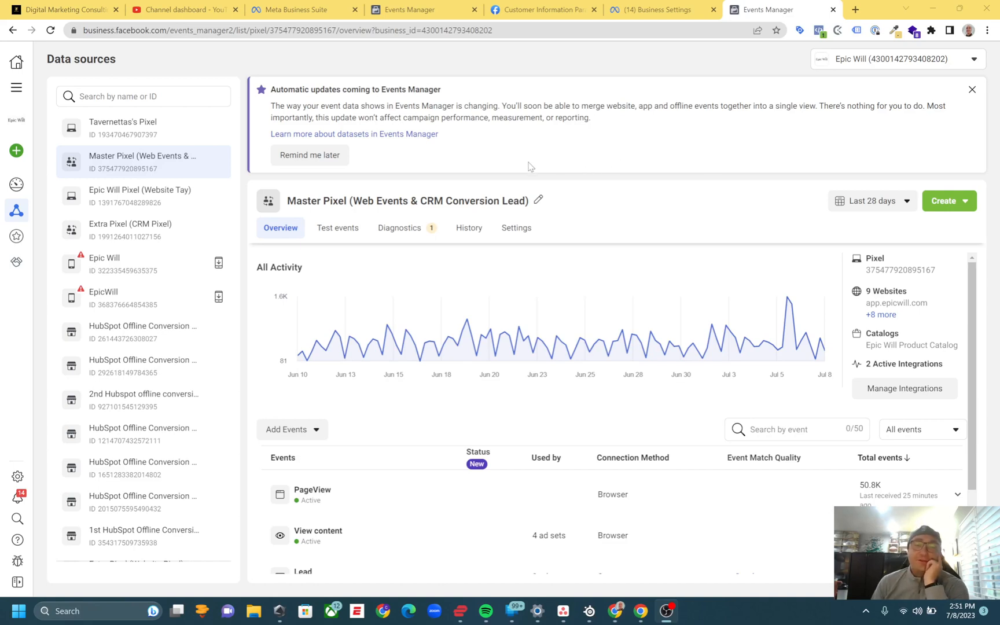
mouse_move(548, 171)
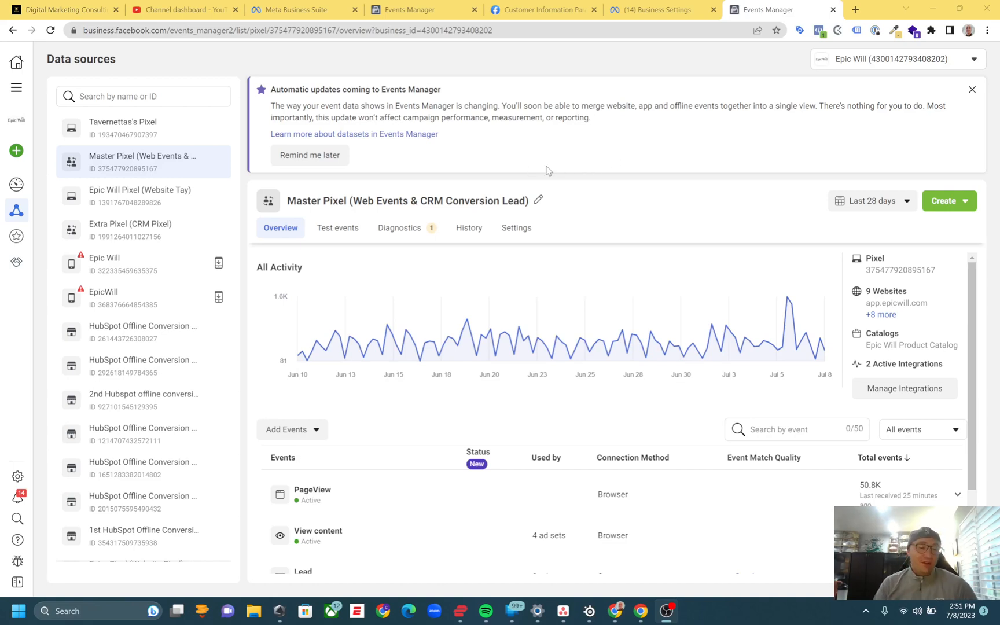
mouse_move(670, 222)
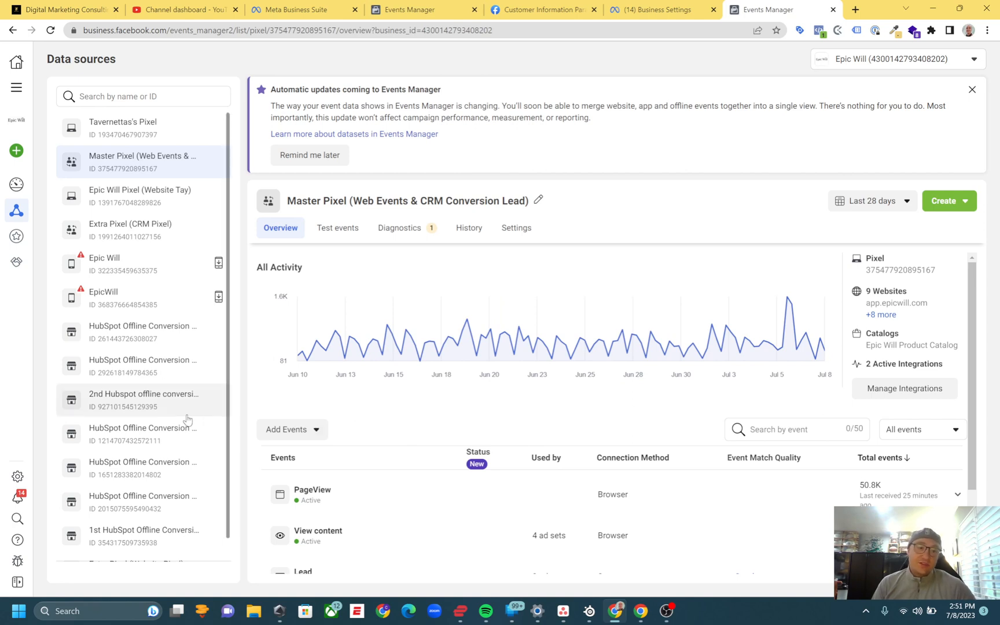
mouse_move(268, 358)
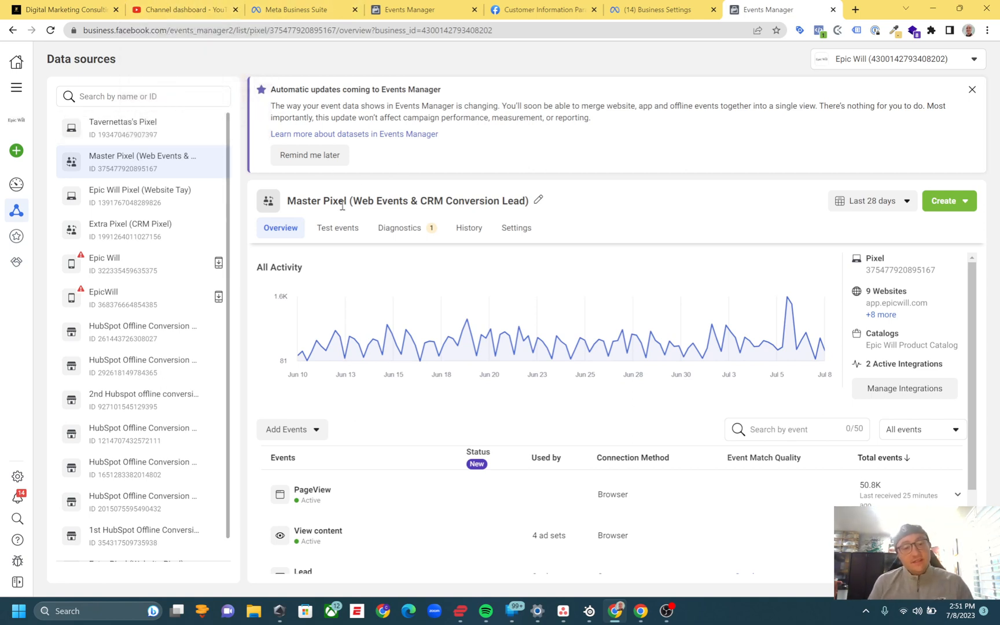
mouse_move(409, 503)
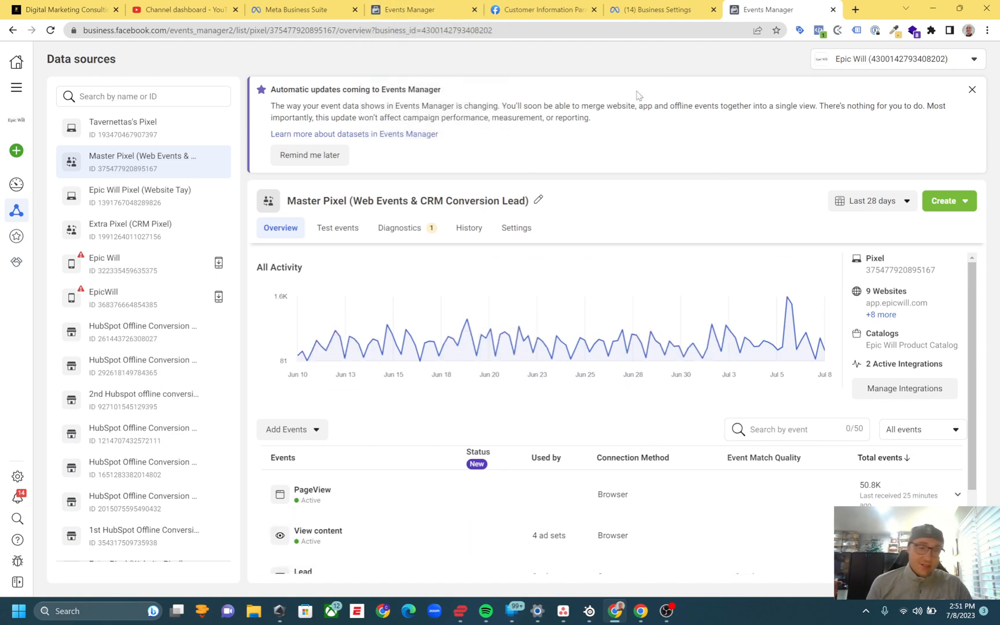
click(542, 9)
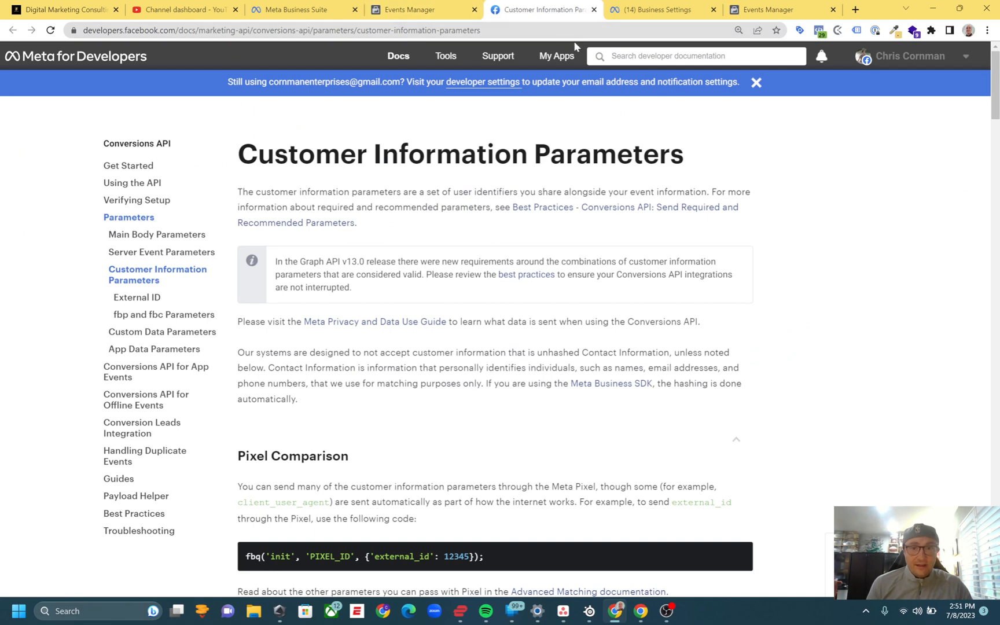
click(299, 10)
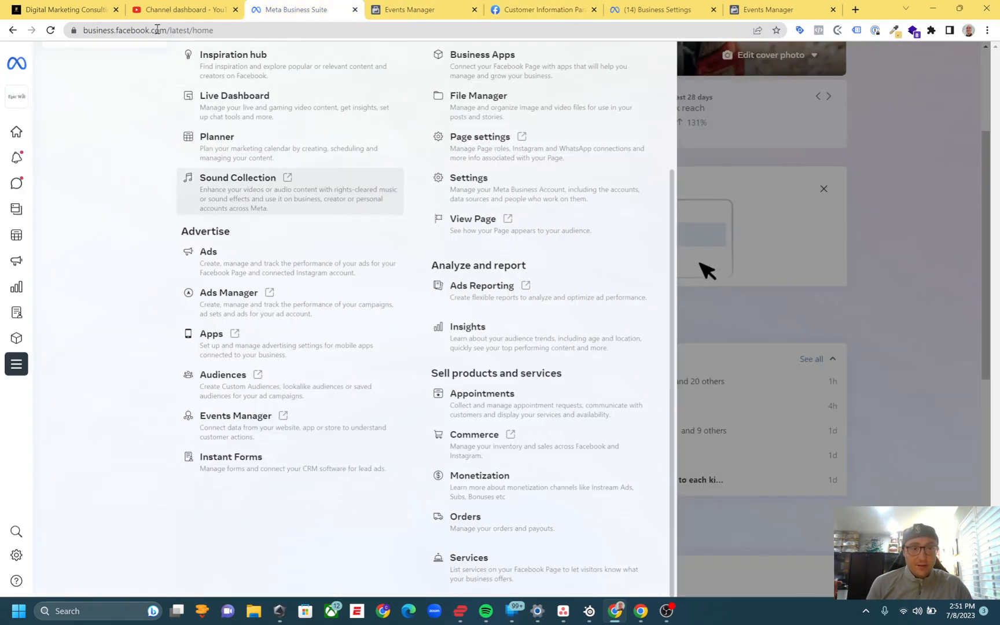
click(46, 364)
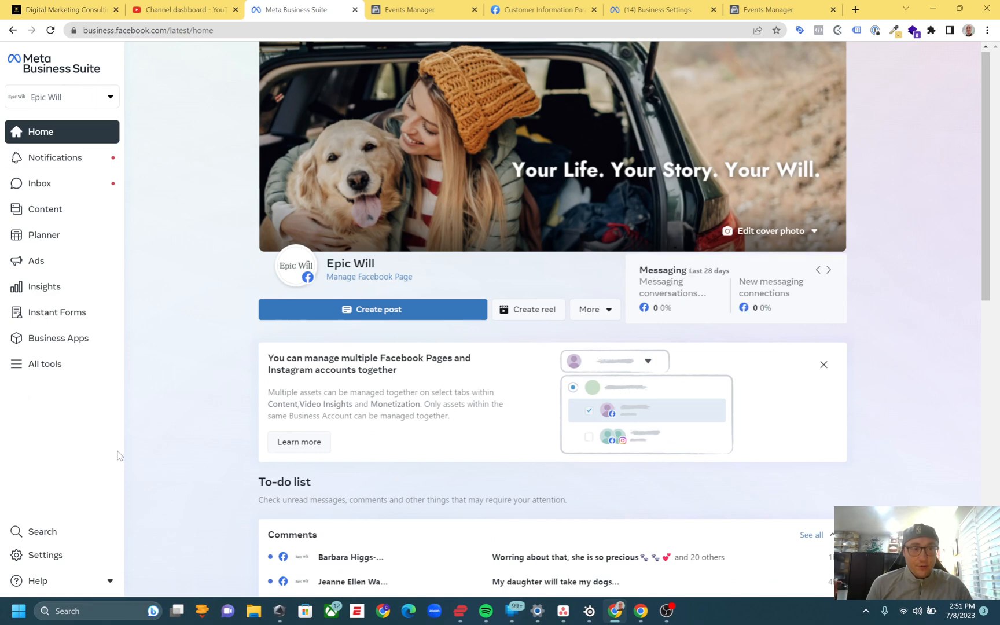
click(45, 364)
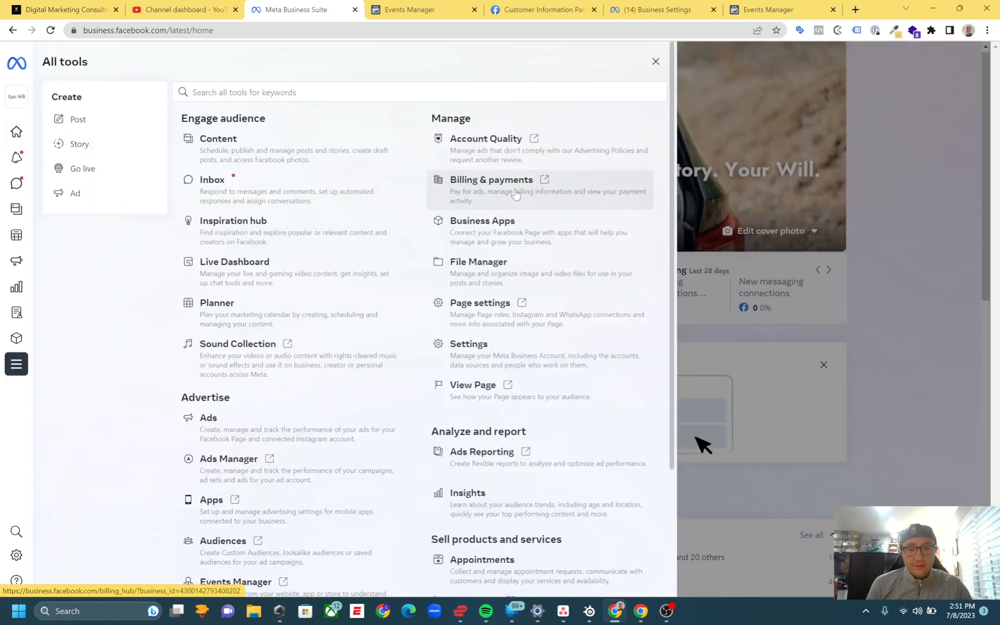
mouse_move(255, 460)
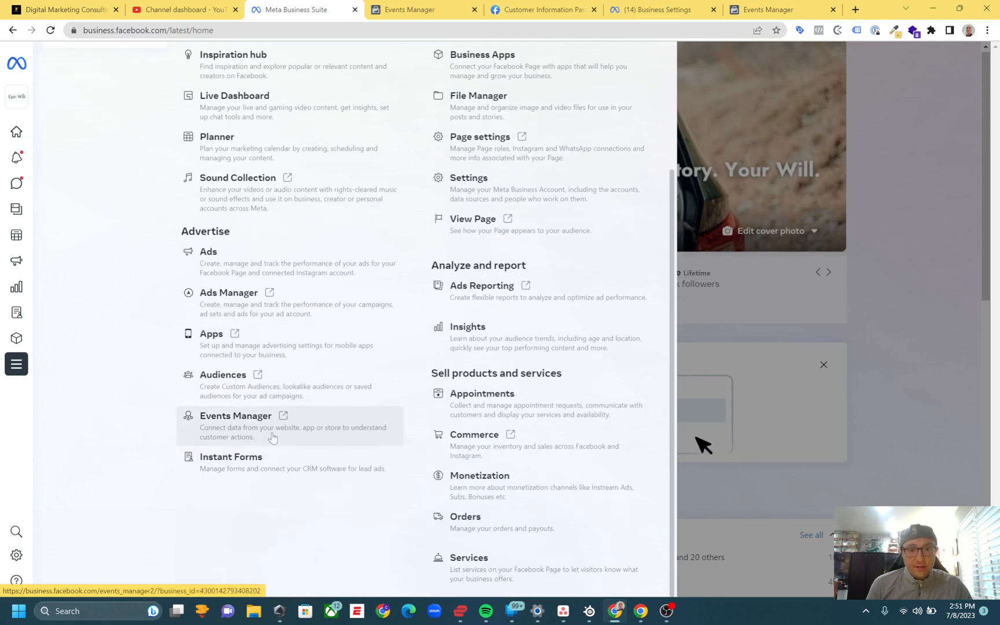
click(235, 415)
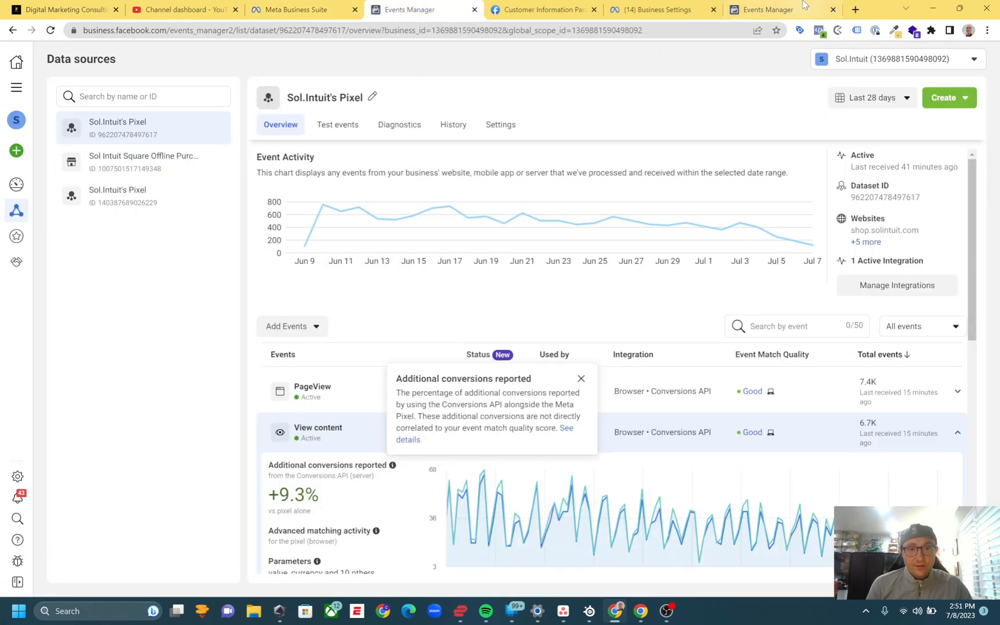
Switch to the Business Settings Pixels page with Epic Will Pixel (Website Tay) selected.
click(660, 9)
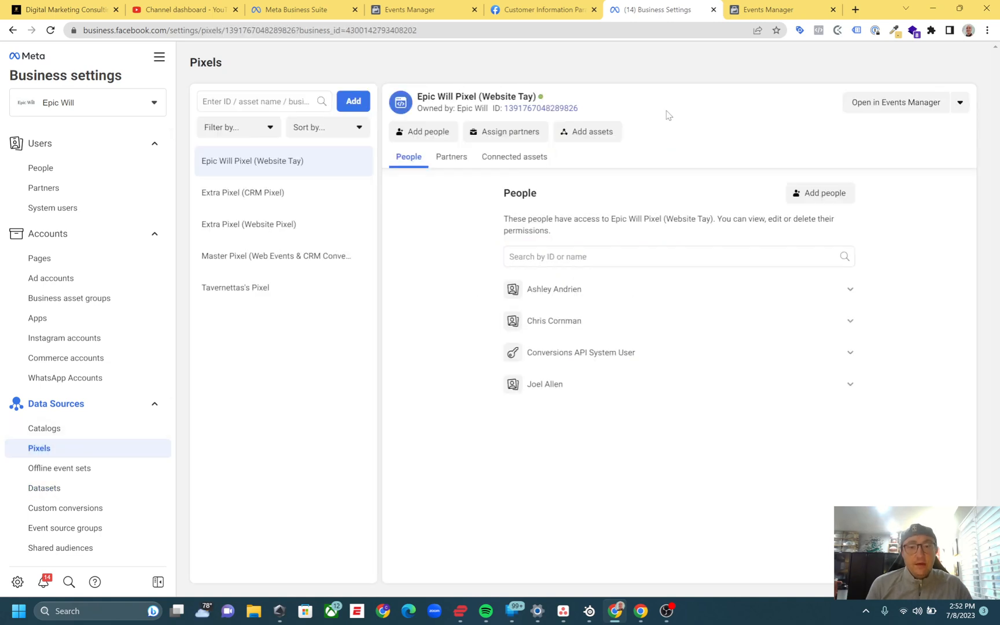
mouse_move(229, 455)
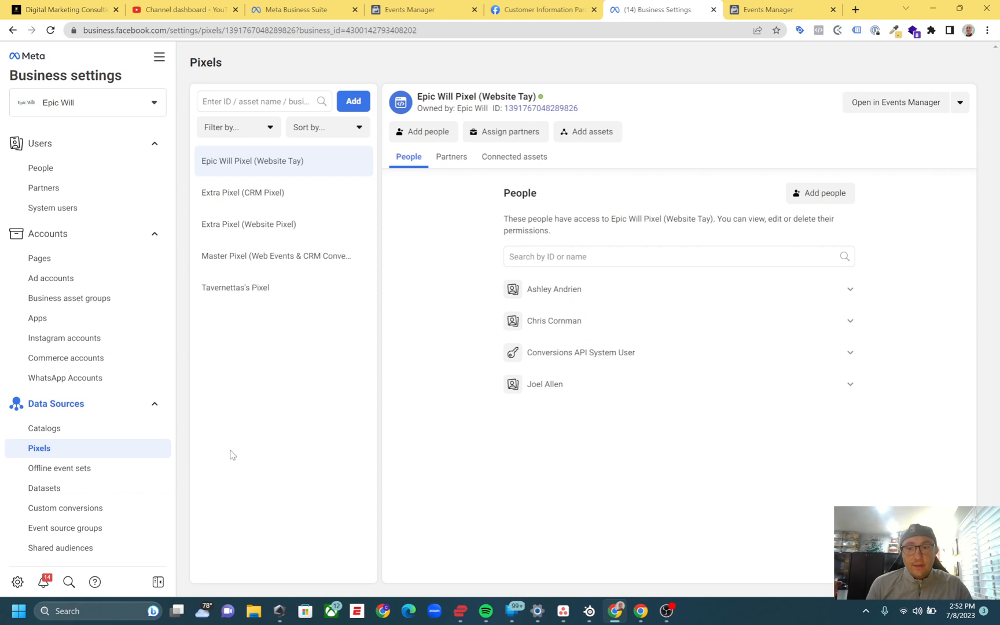
mouse_move(904, 94)
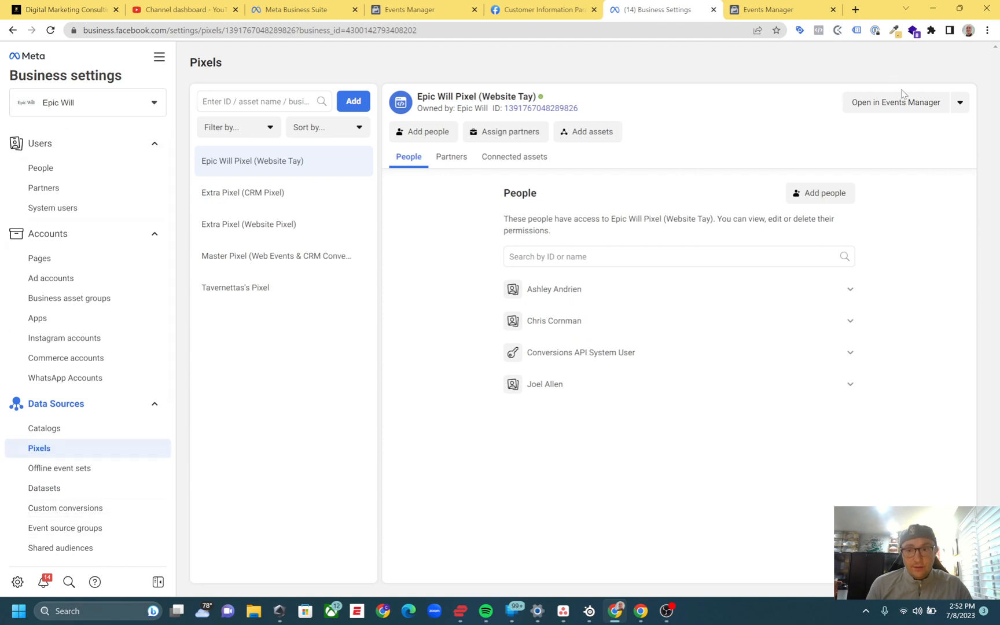
mouse_move(303, 146)
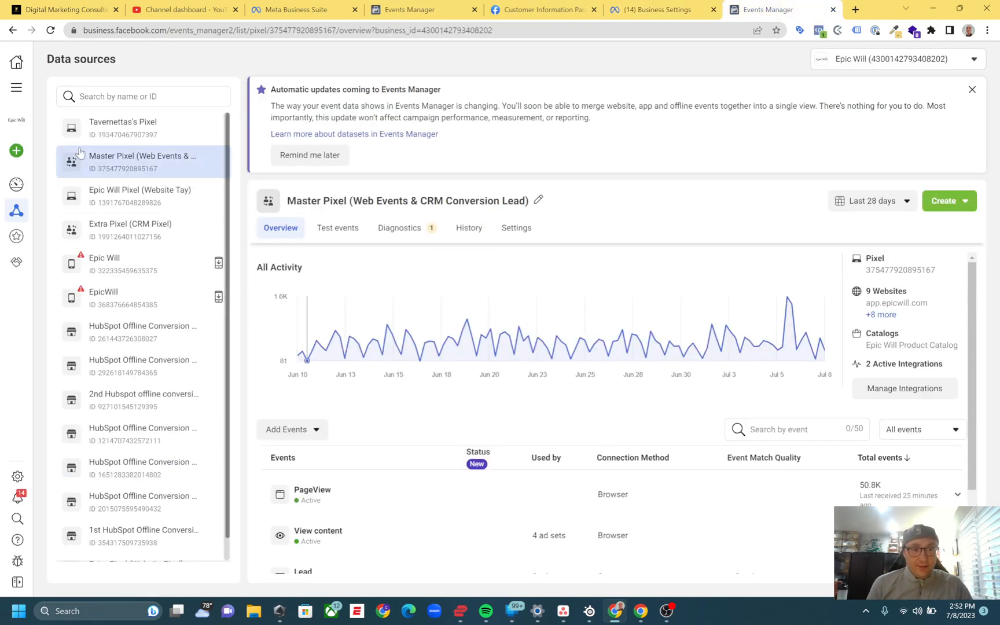
mouse_move(173, 252)
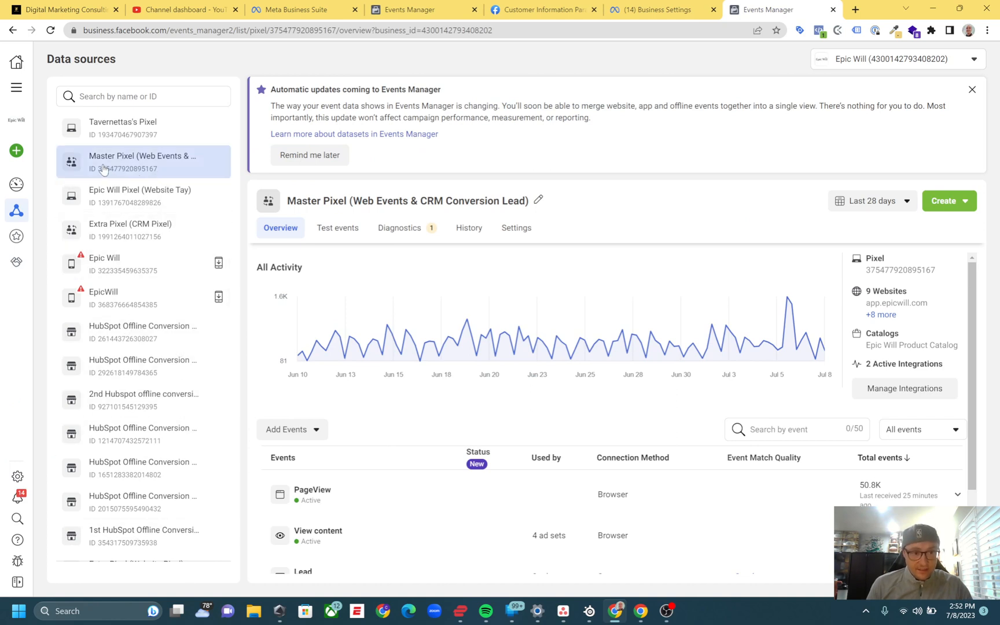
mouse_move(74, 202)
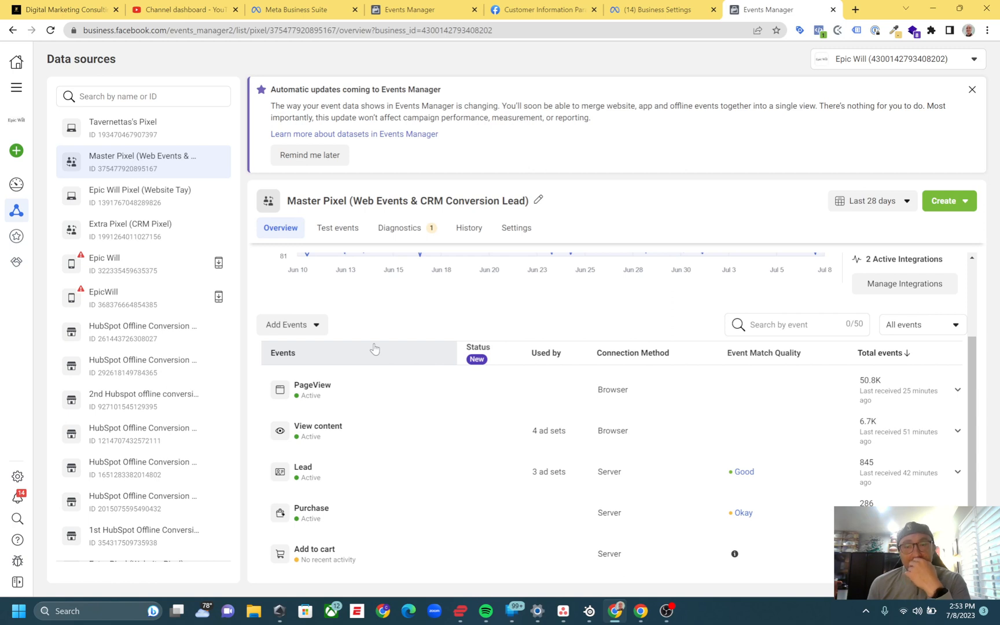
mouse_move(658, 398)
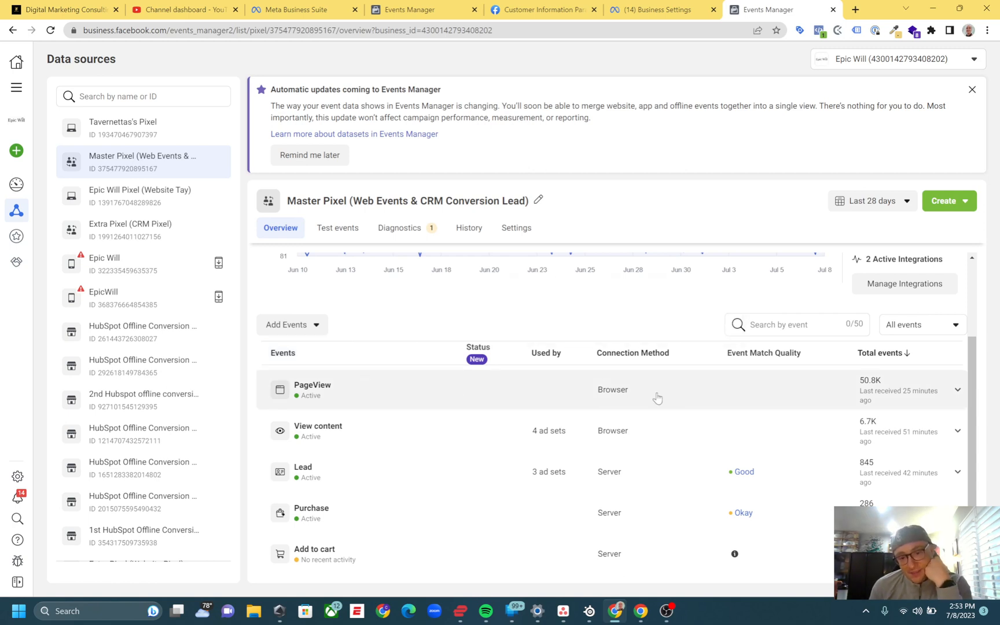
mouse_move(649, 458)
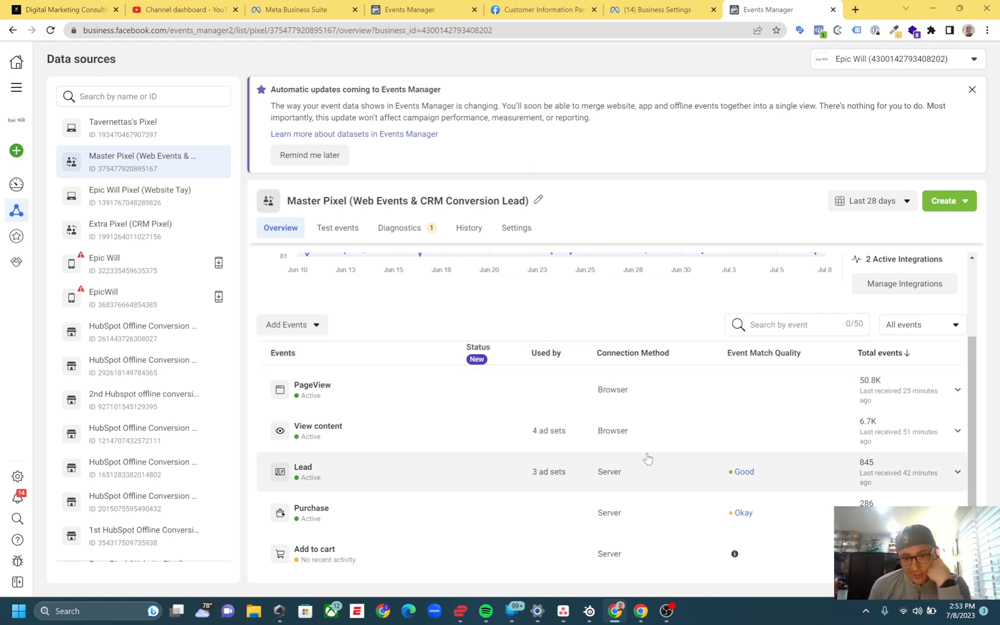
mouse_move(526, 467)
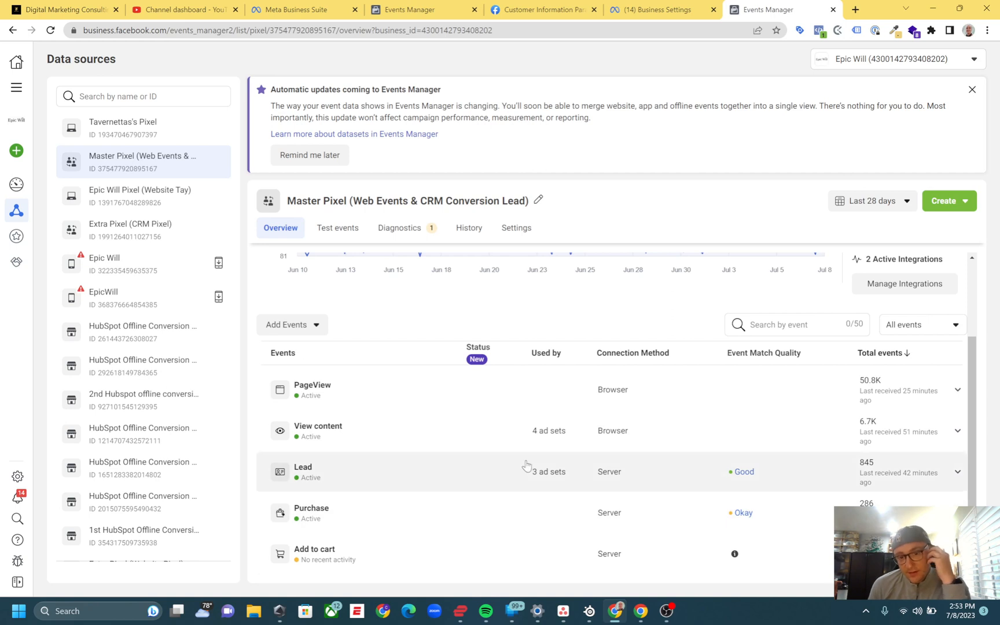
mouse_move(519, 465)
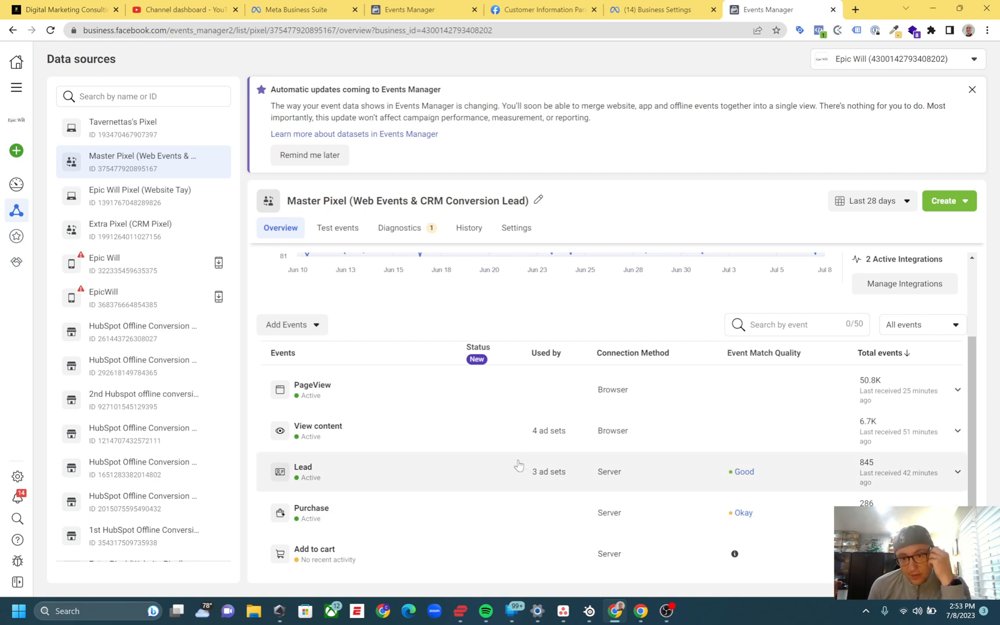
mouse_move(648, 403)
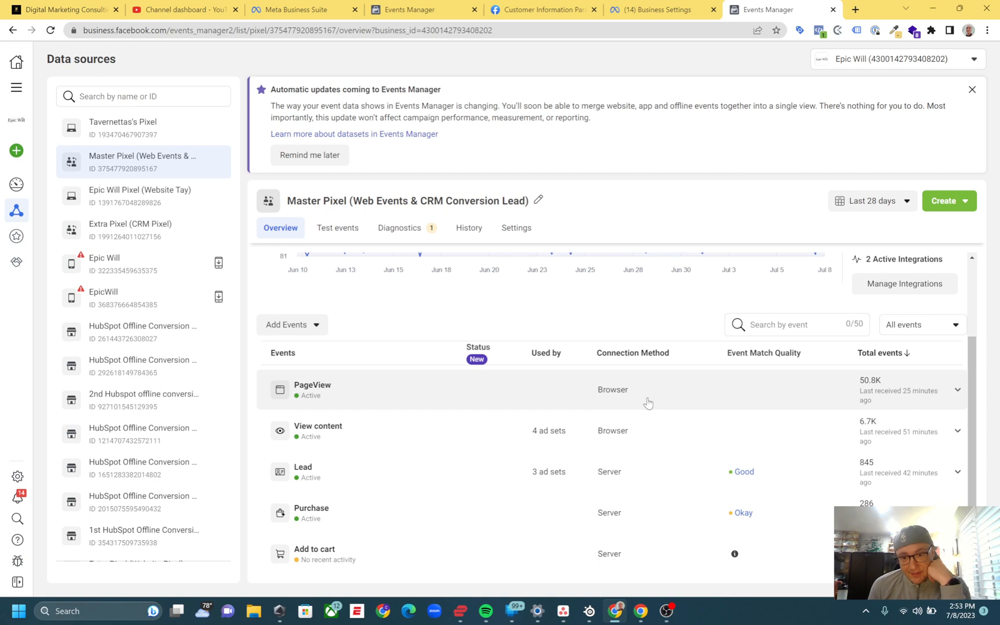
mouse_move(485, 371)
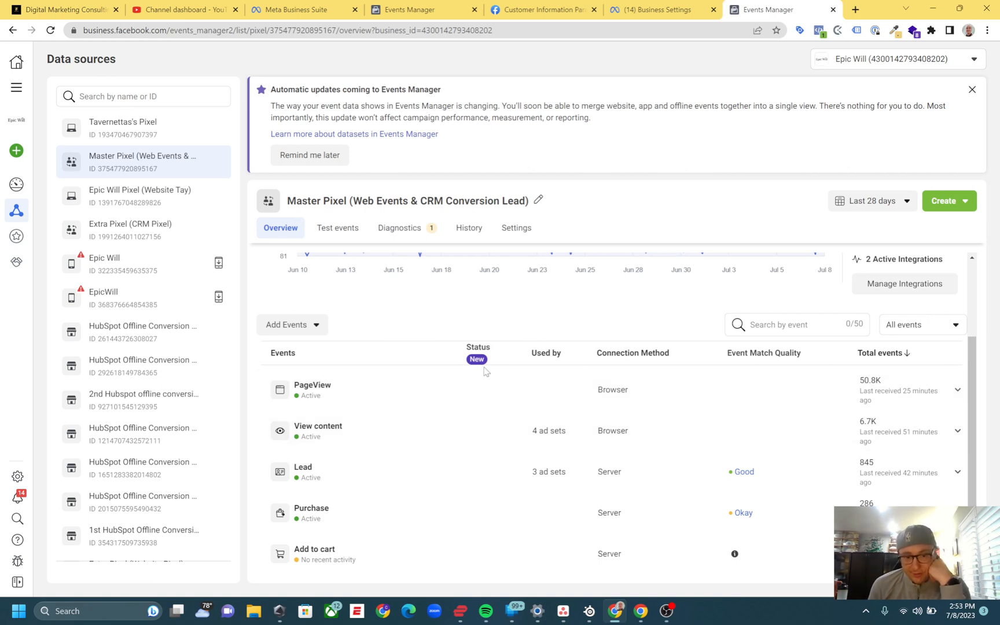
mouse_move(420, 473)
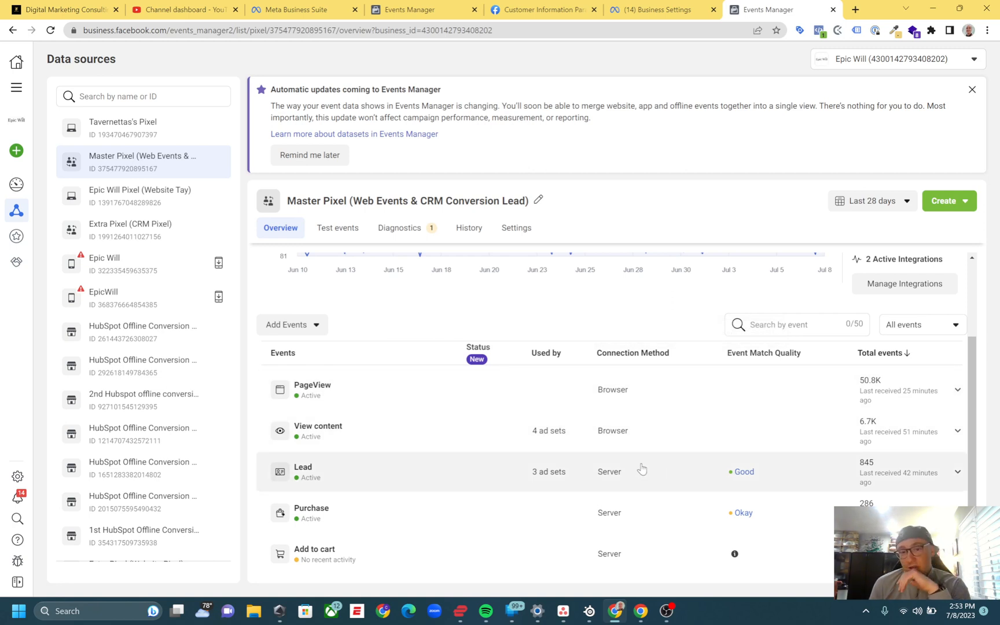
mouse_move(770, 513)
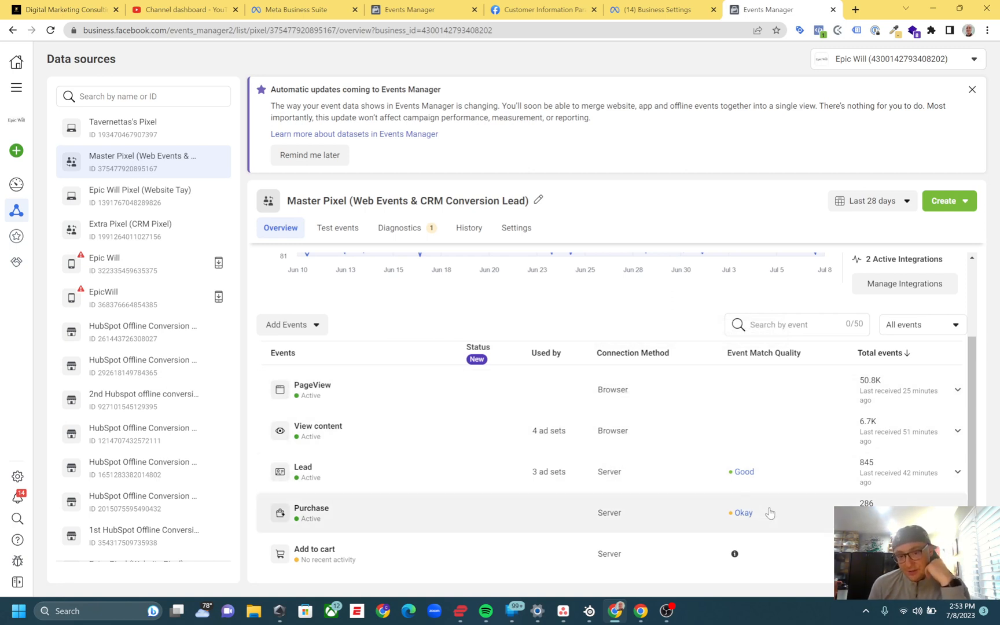
mouse_move(464, 516)
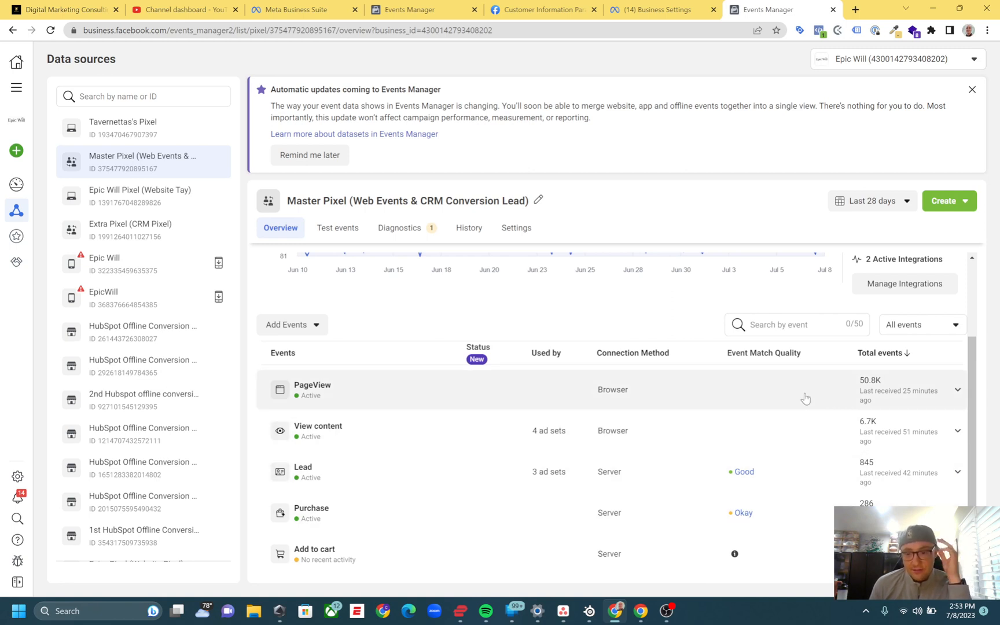
mouse_move(525, 541)
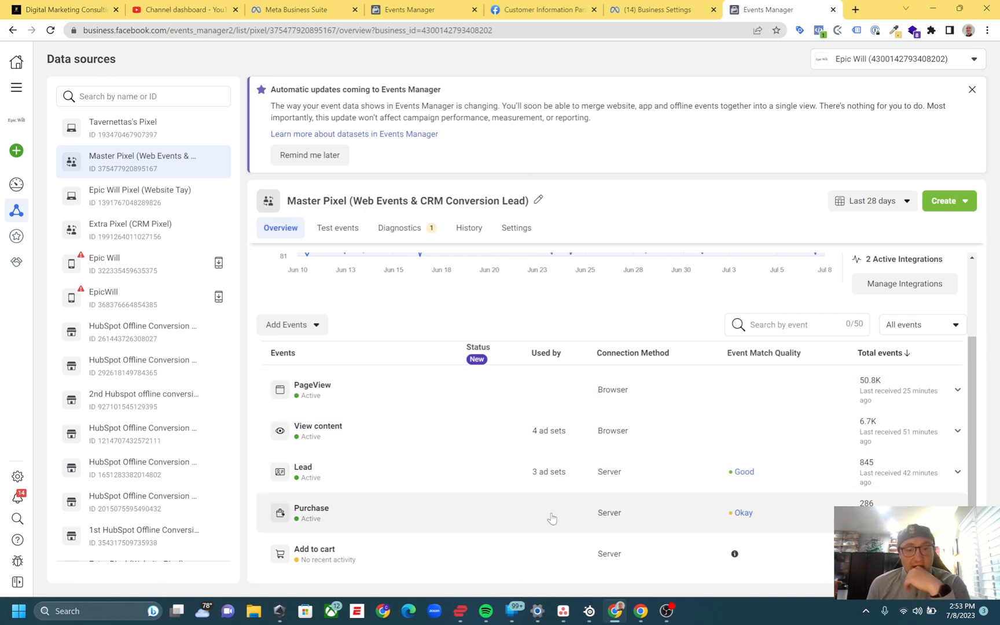
mouse_move(421, 538)
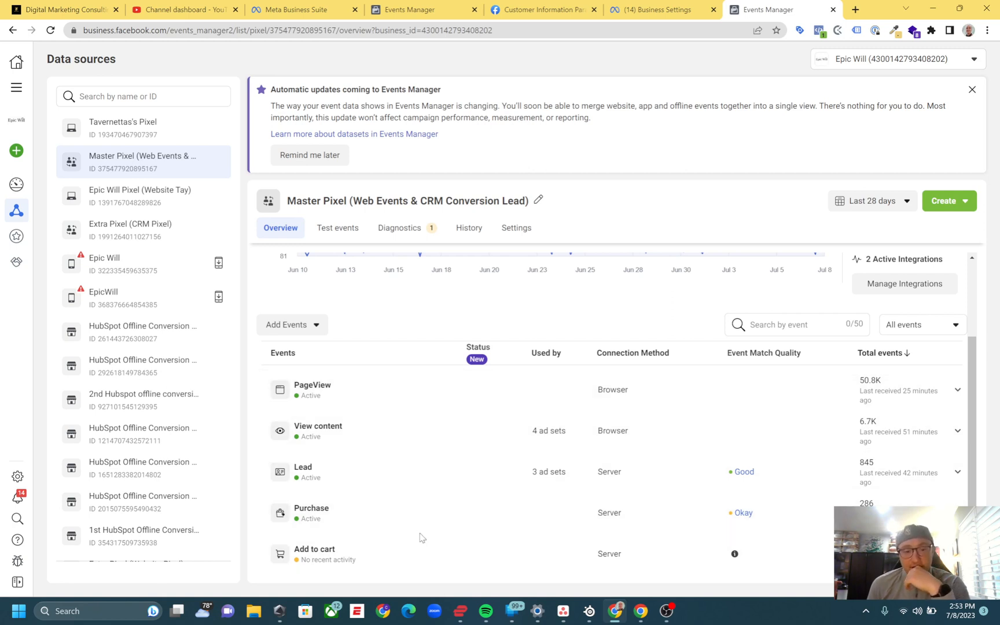
mouse_move(423, 508)
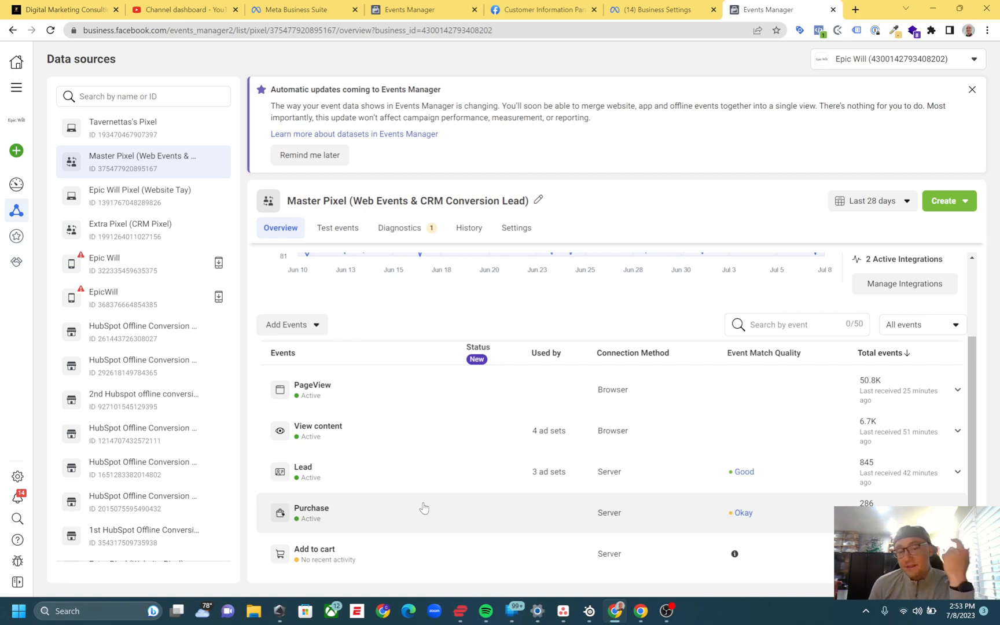
mouse_move(642, 528)
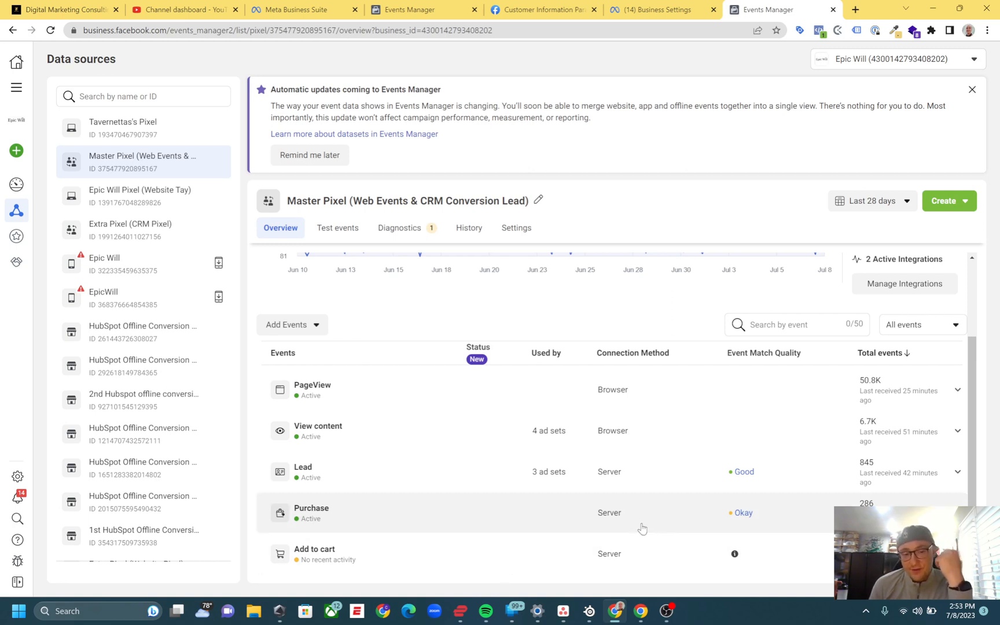
Scroll the events table down to the expanded Lead event's parameters and Setup Health.
scroll(down, 3)
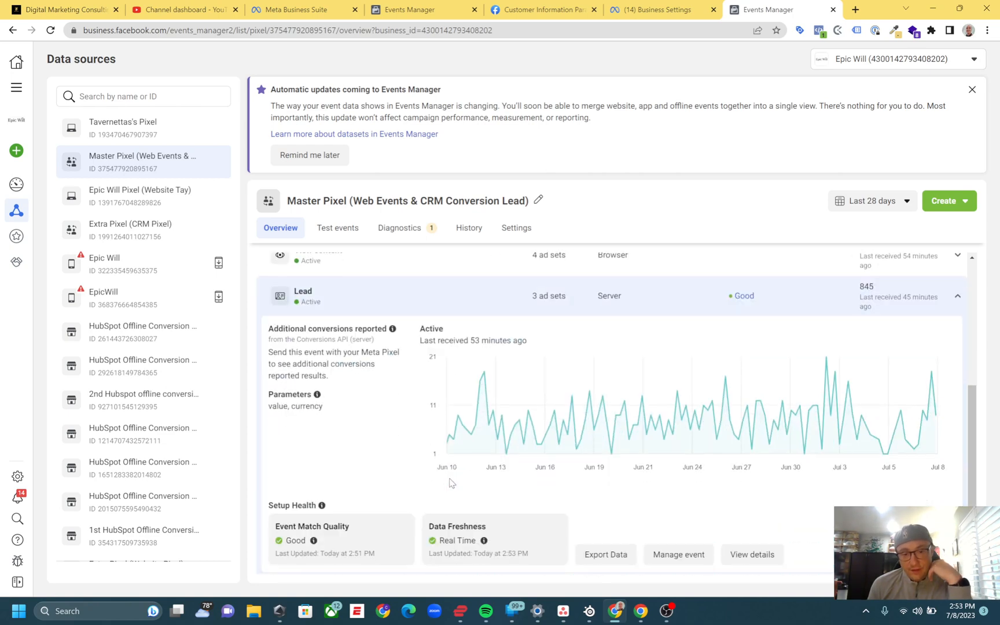
mouse_move(393, 542)
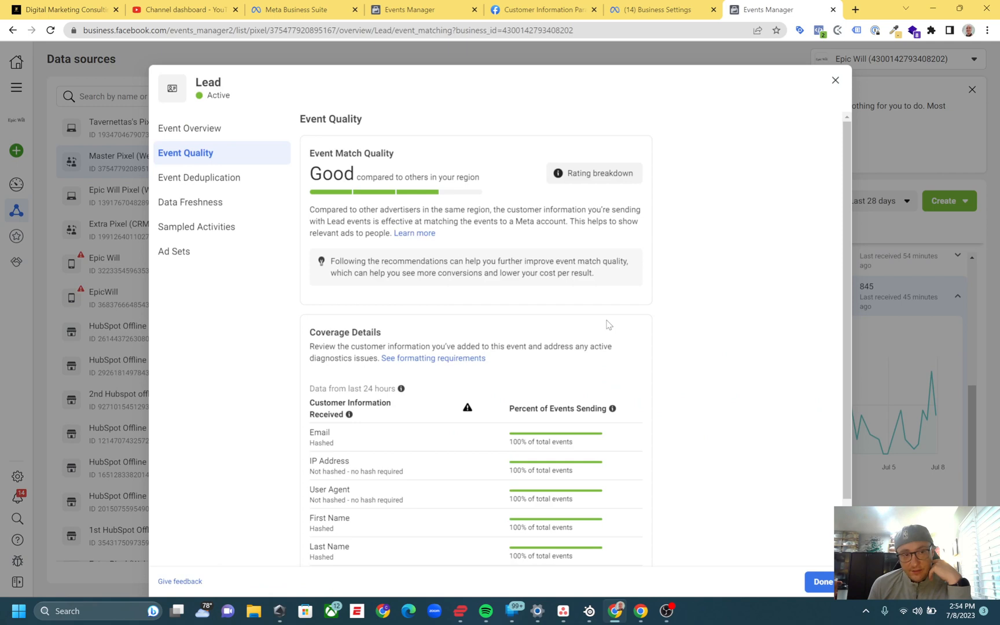
scroll(down, 3)
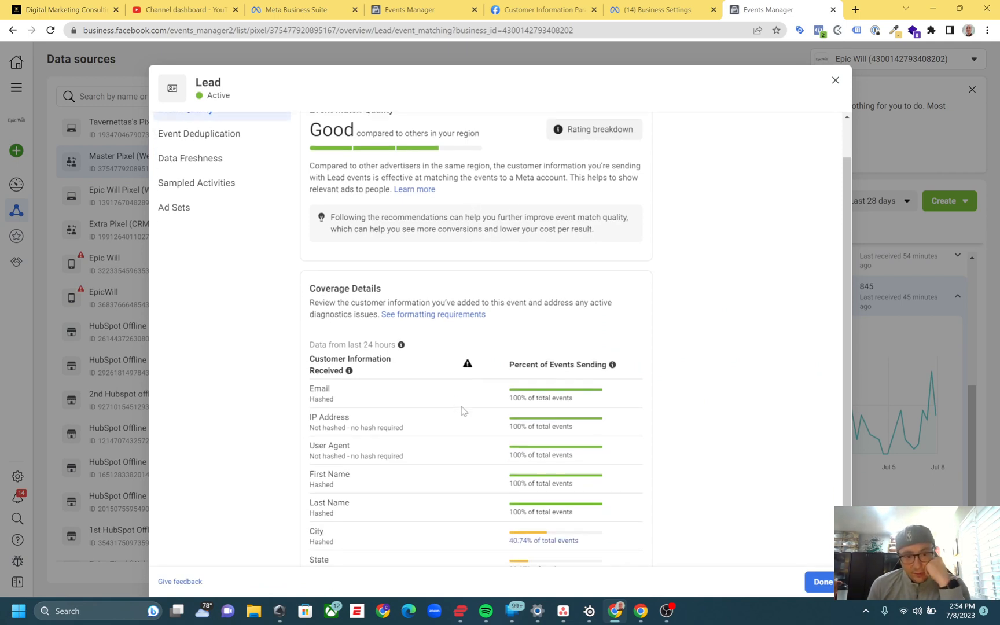
scroll(down, 3)
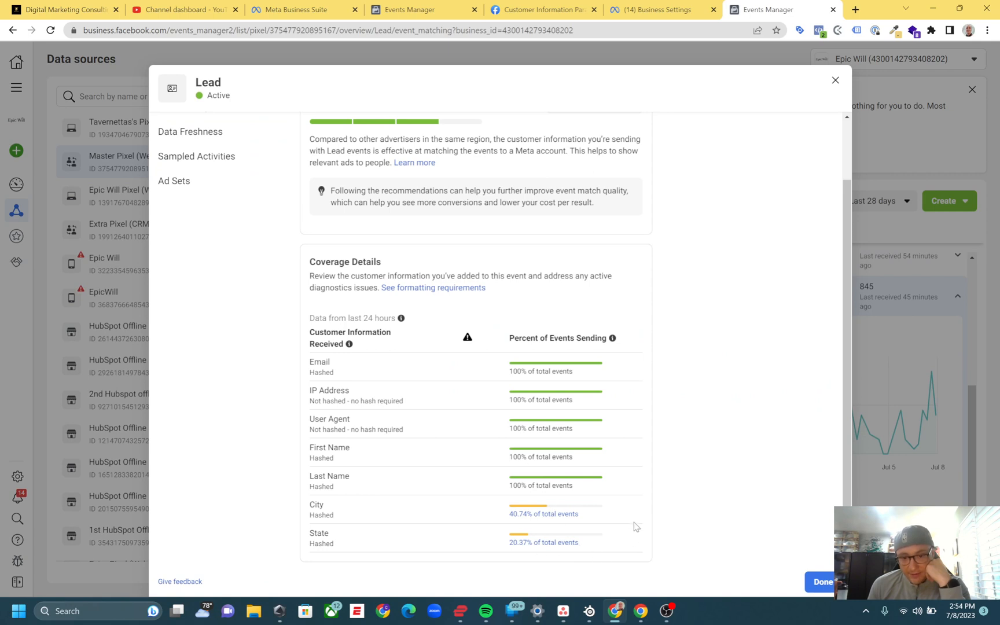
mouse_move(476, 302)
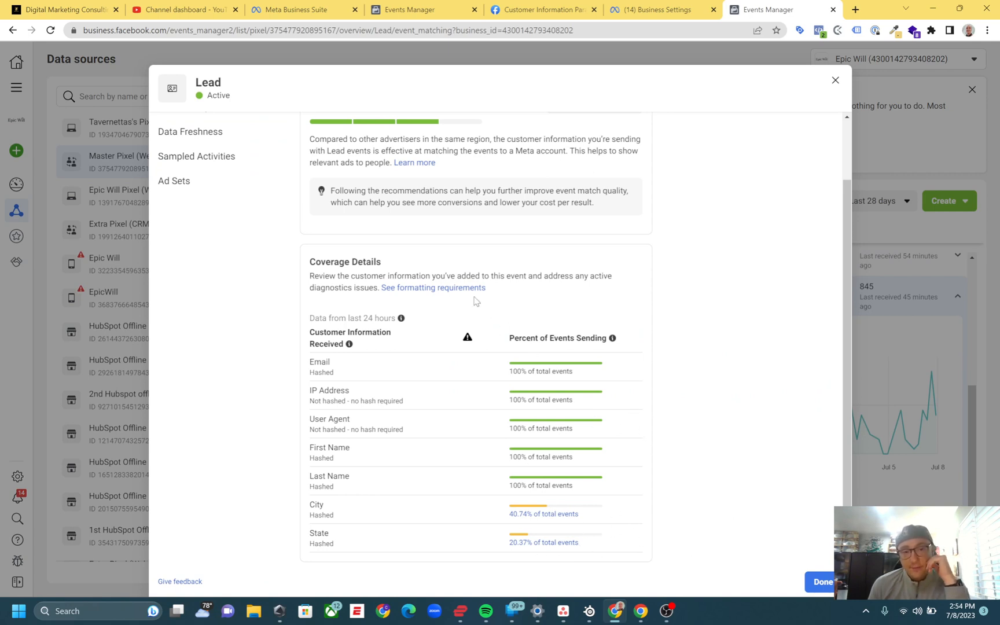
mouse_move(433, 287)
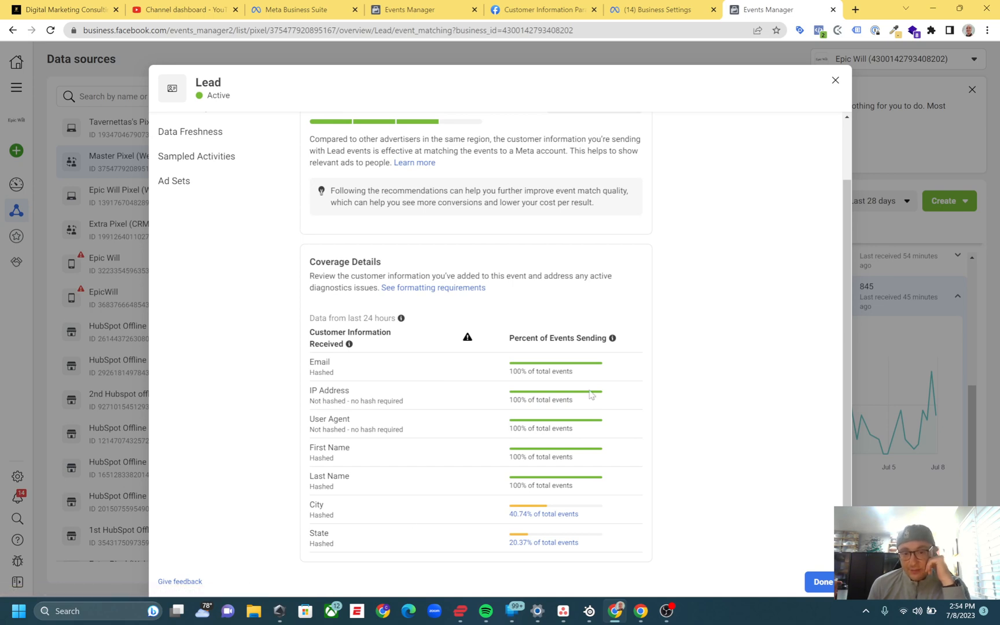
mouse_move(739, 513)
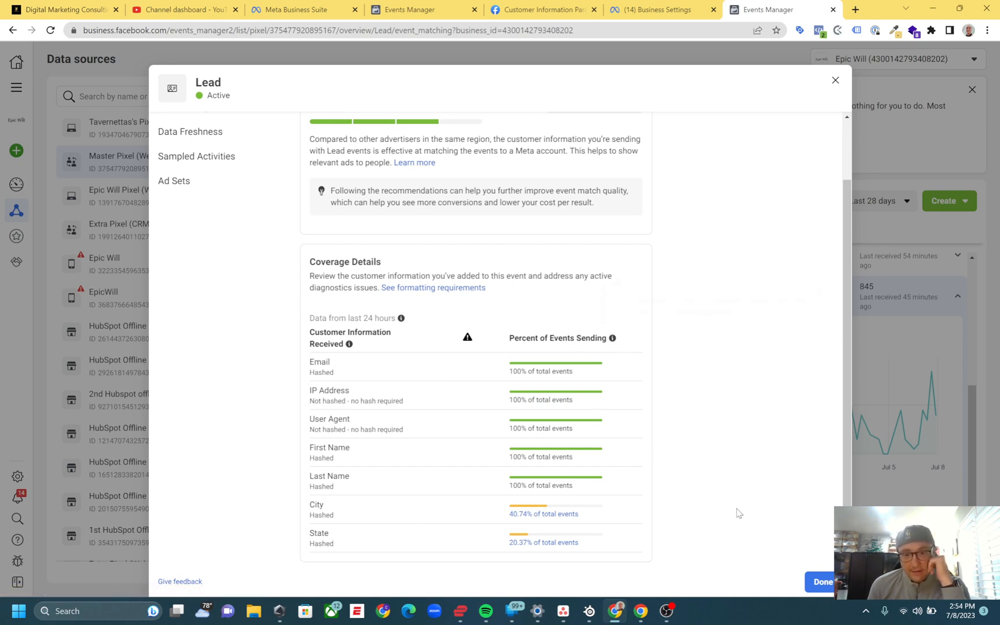
mouse_move(426, 177)
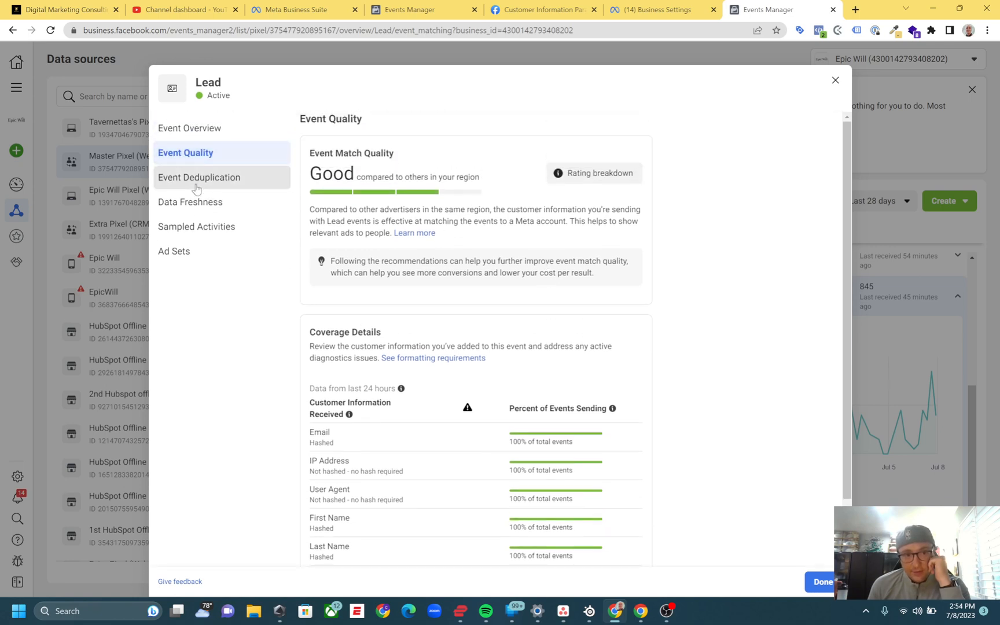
Review the Lead event's deduplication and data freshness, then close its details.
click(199, 177)
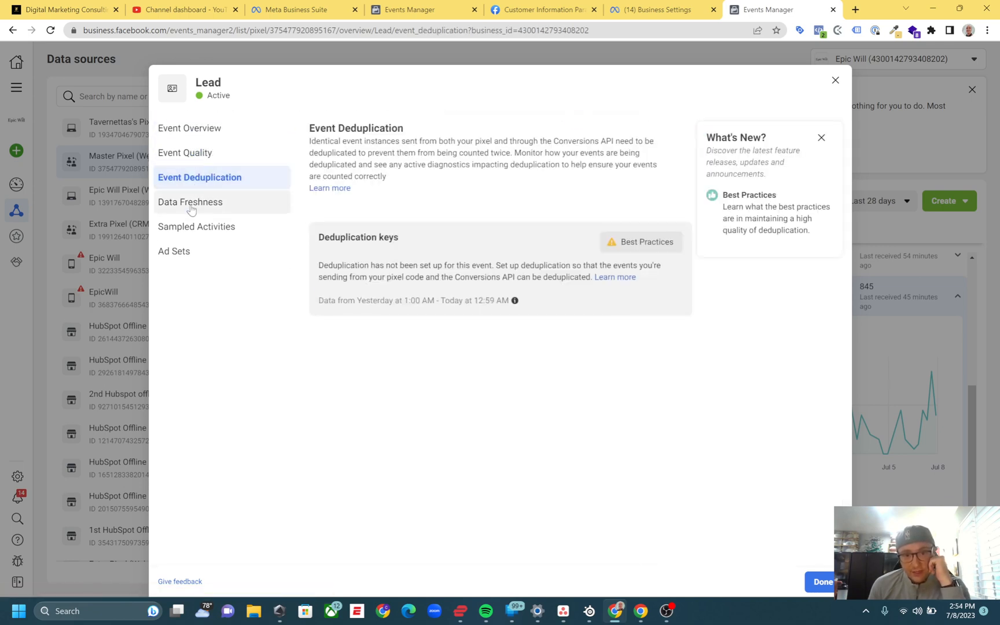
mouse_move(304, 207)
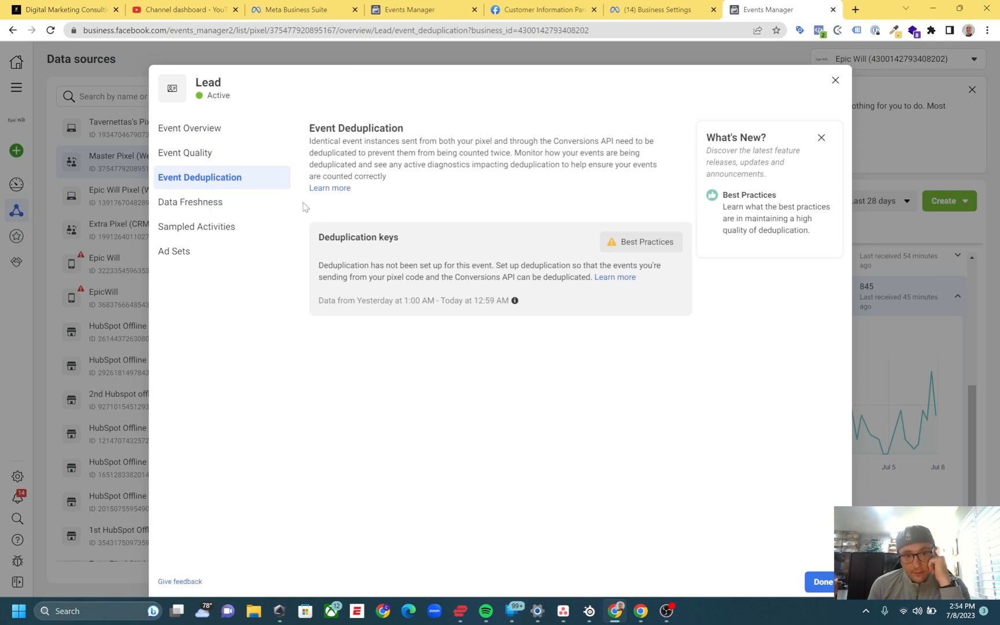
mouse_move(646, 242)
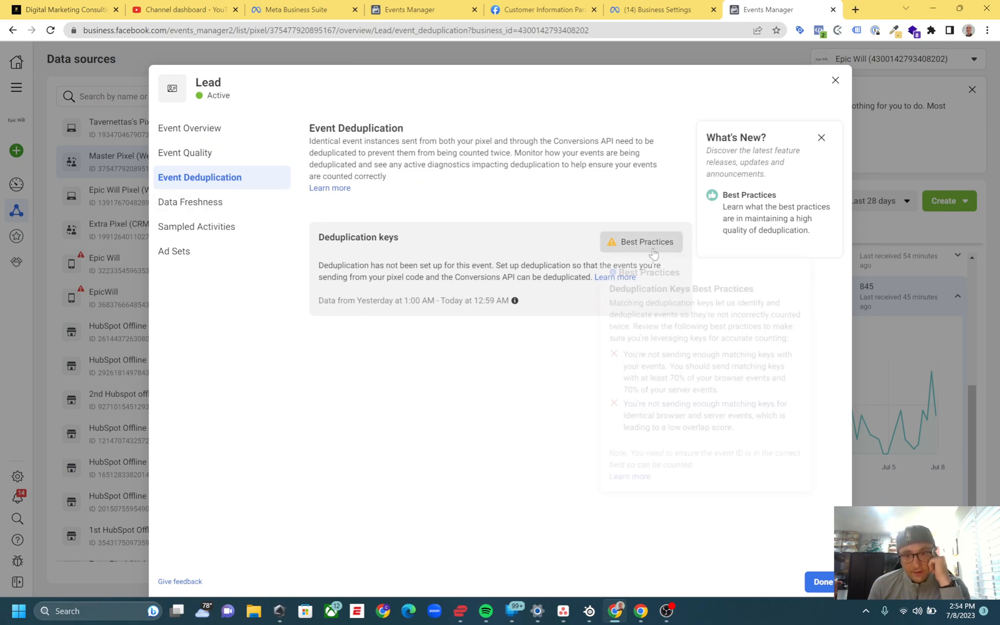
click(190, 203)
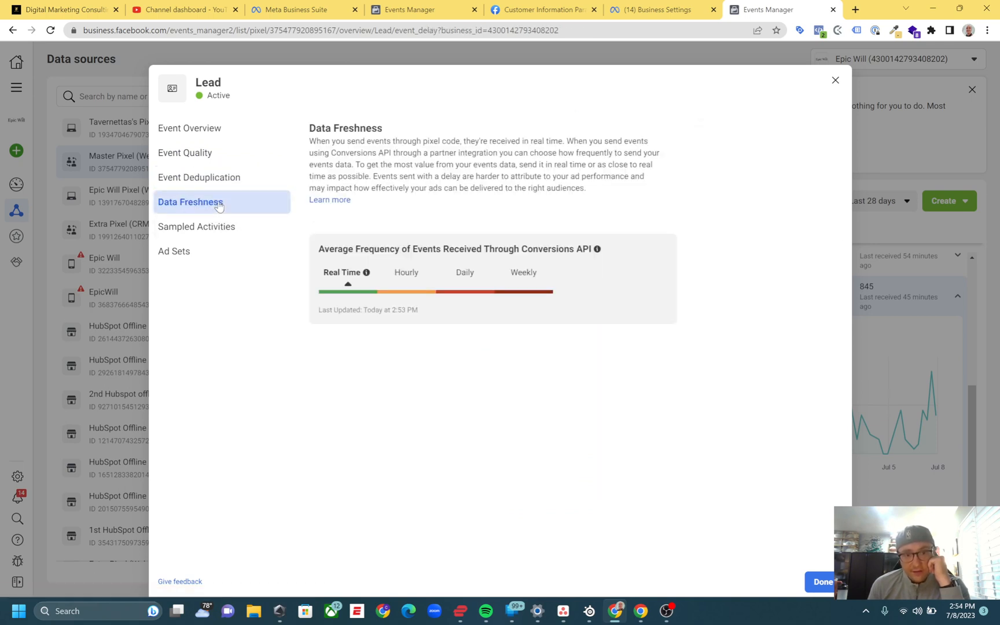
mouse_move(396, 329)
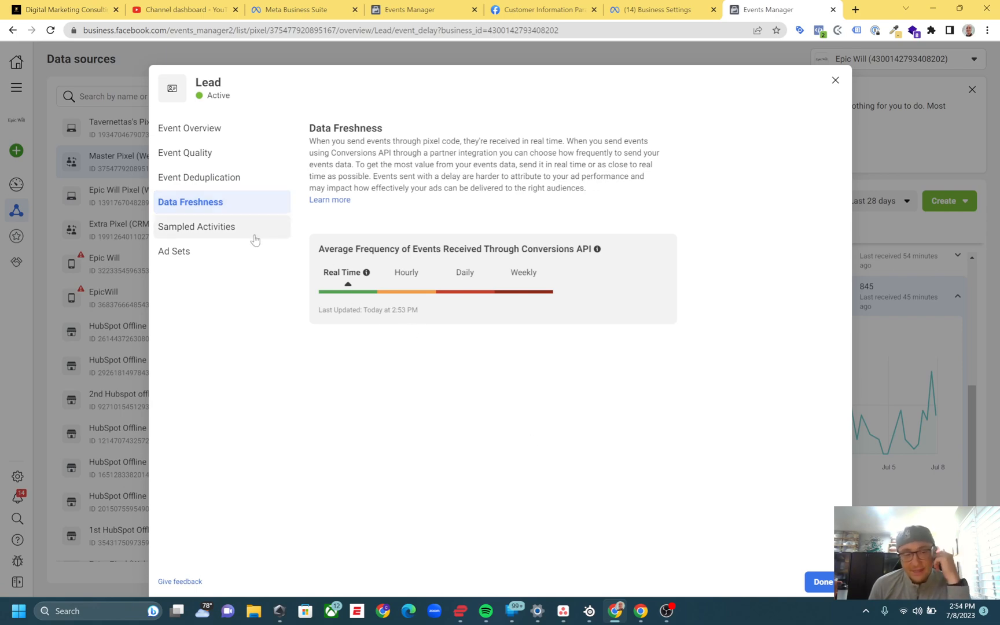
click(834, 80)
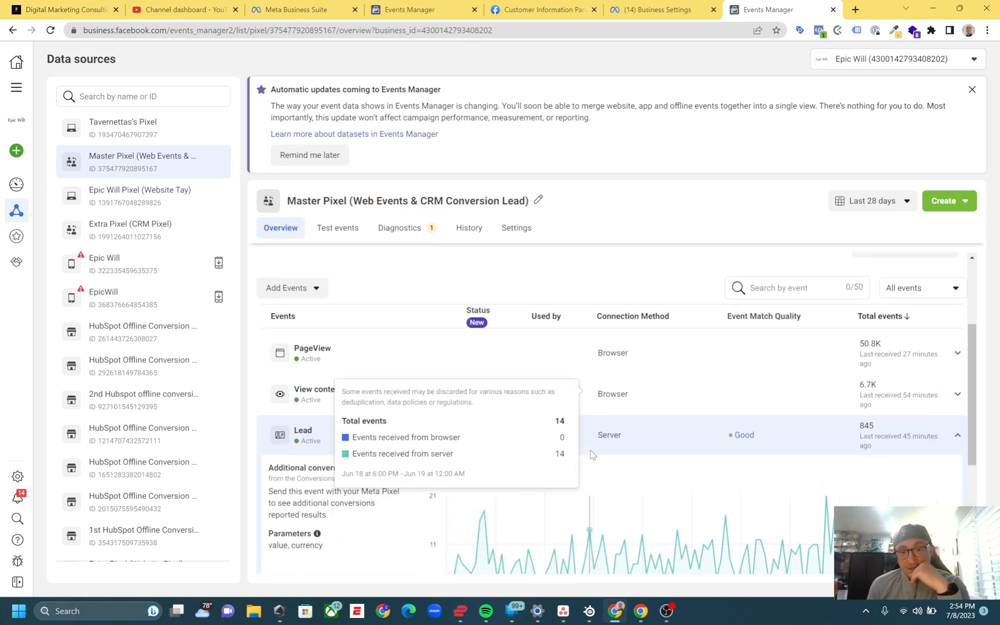
scroll(down, 3)
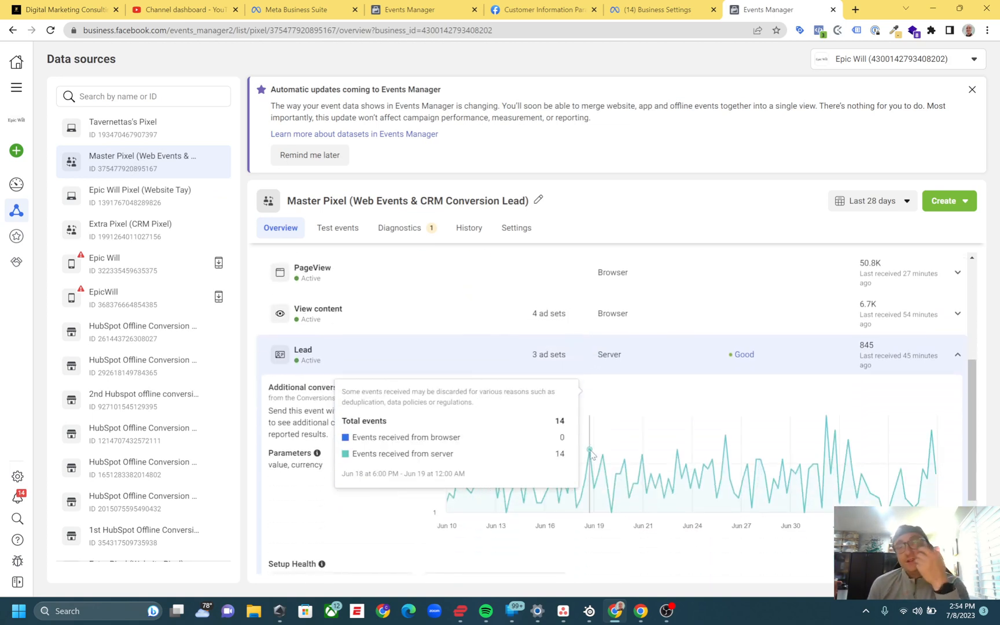
scroll(down, 3)
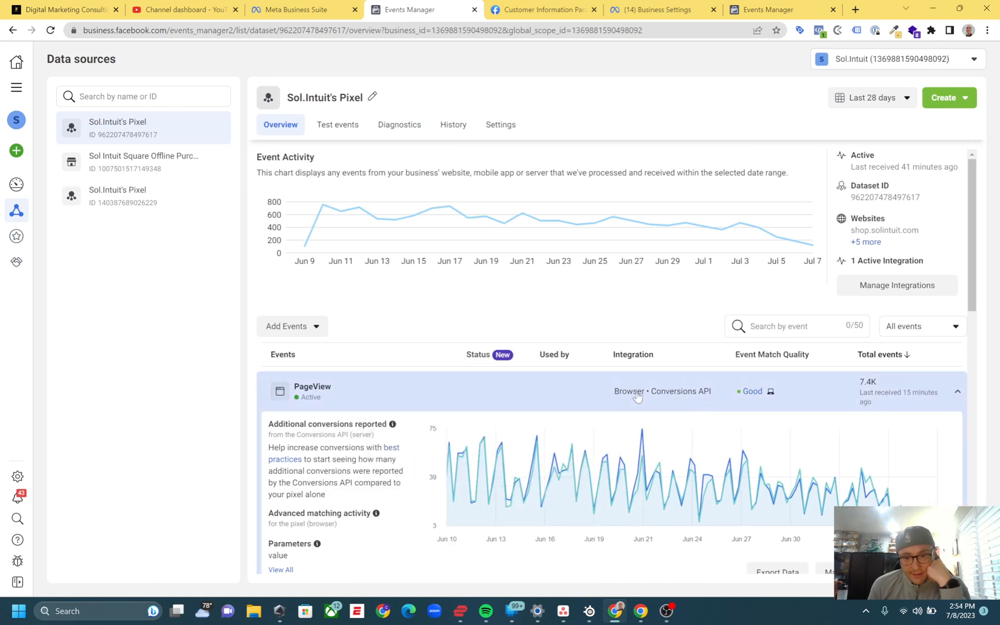
mouse_move(688, 401)
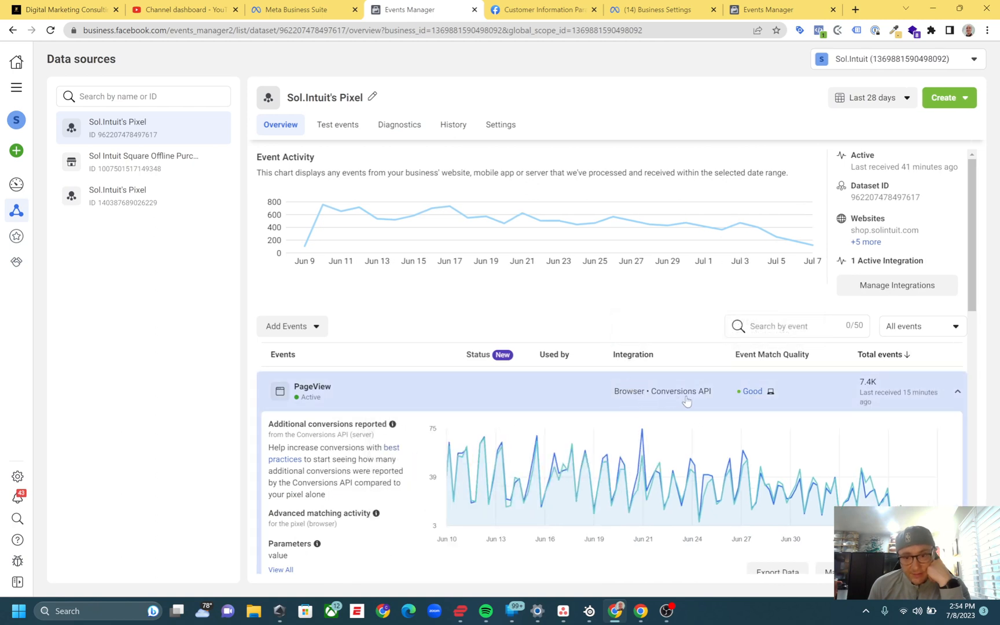
mouse_move(697, 405)
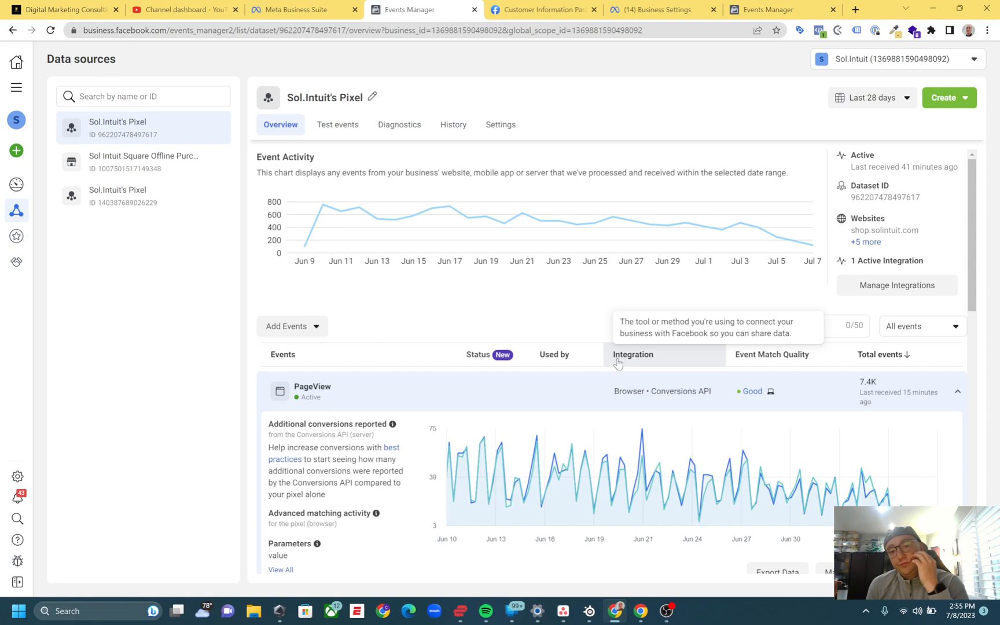
mouse_move(677, 460)
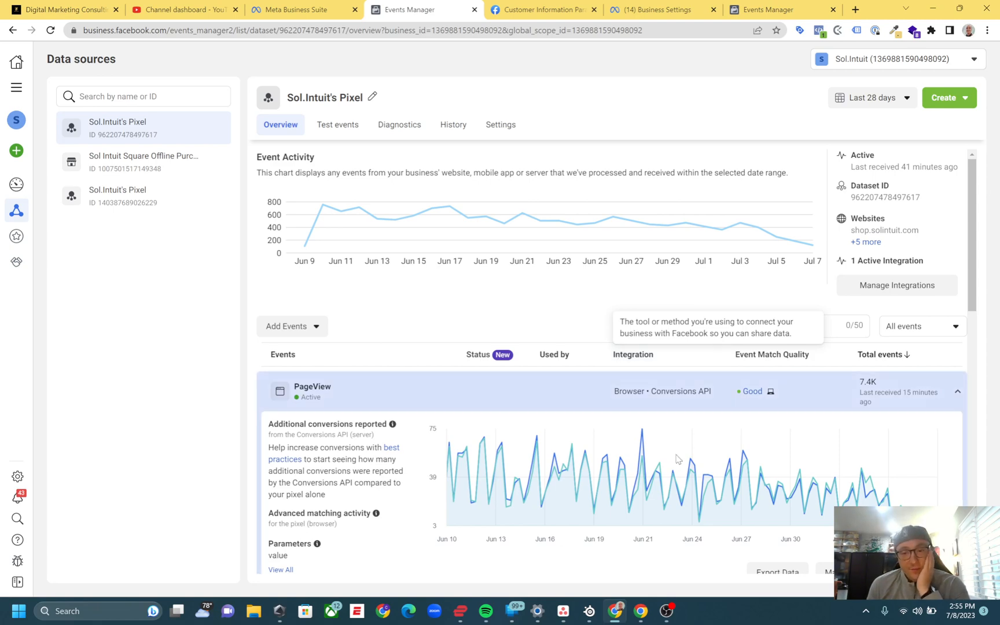
click(751, 391)
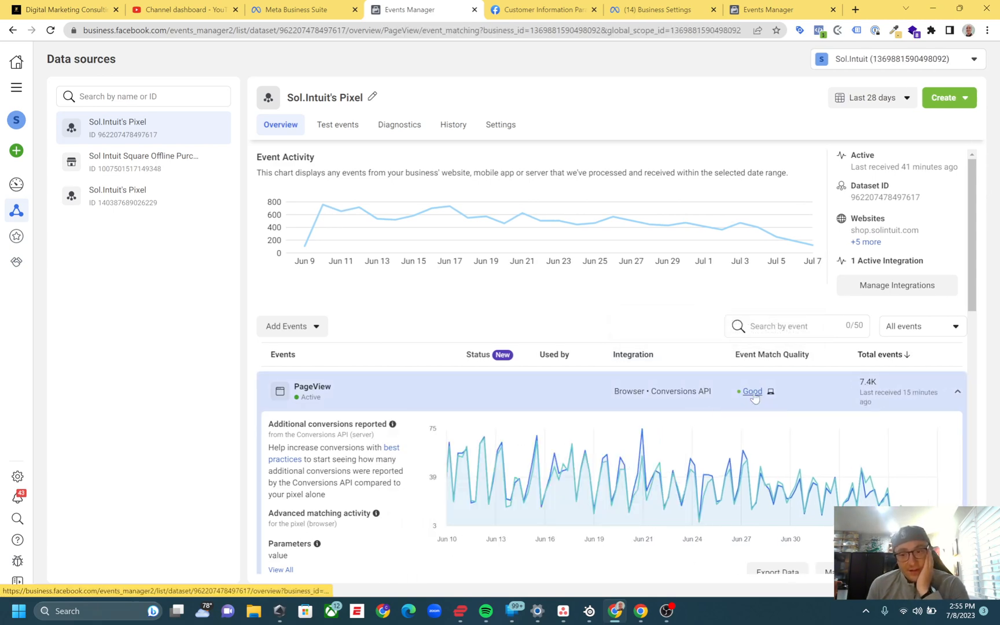
click(751, 391)
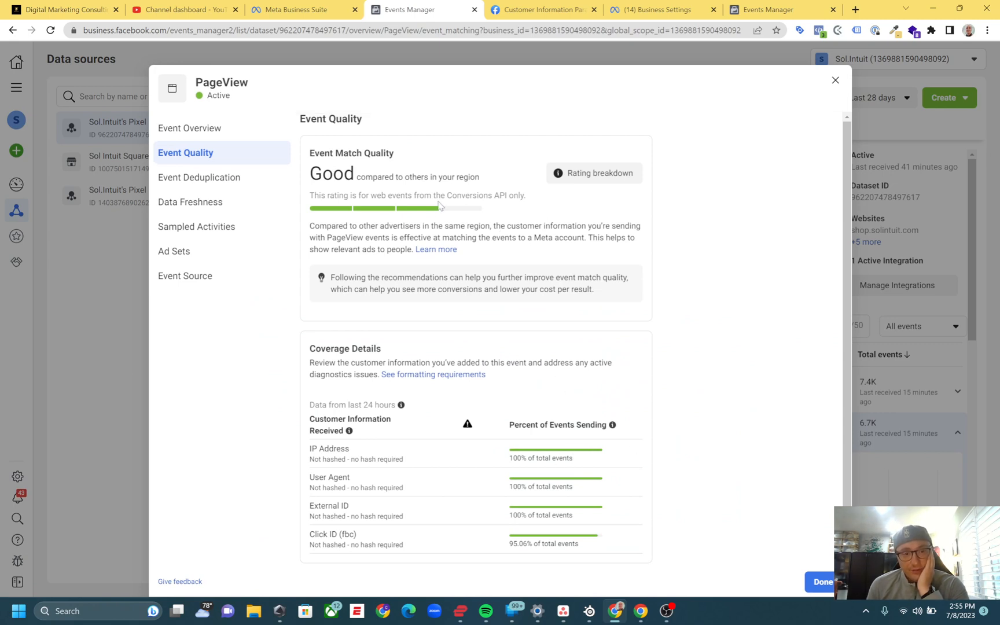
Review PageView's deduplication keys, data freshness and sampled activities.
click(199, 177)
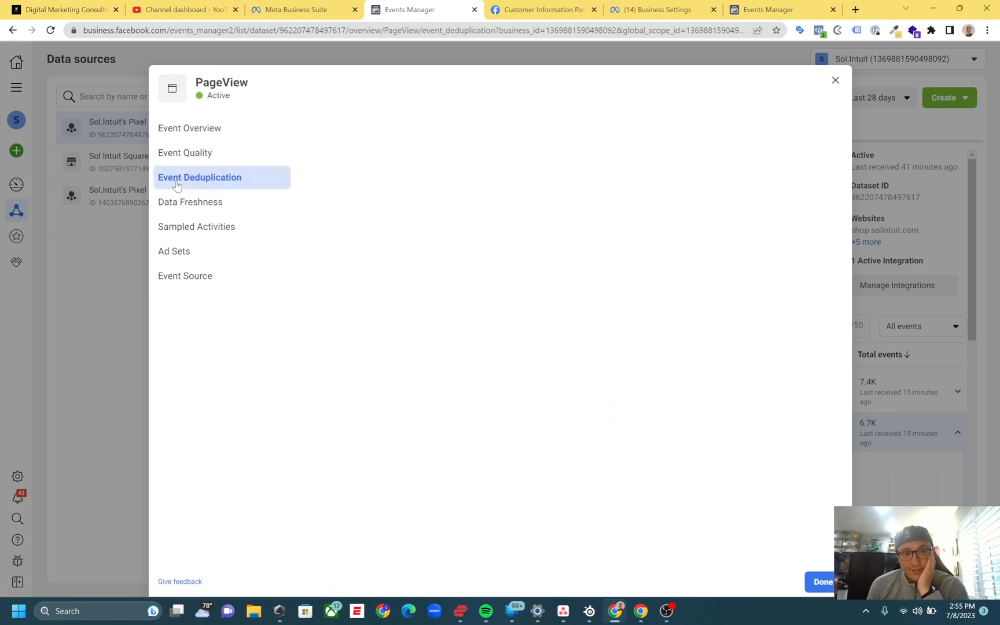
click(199, 177)
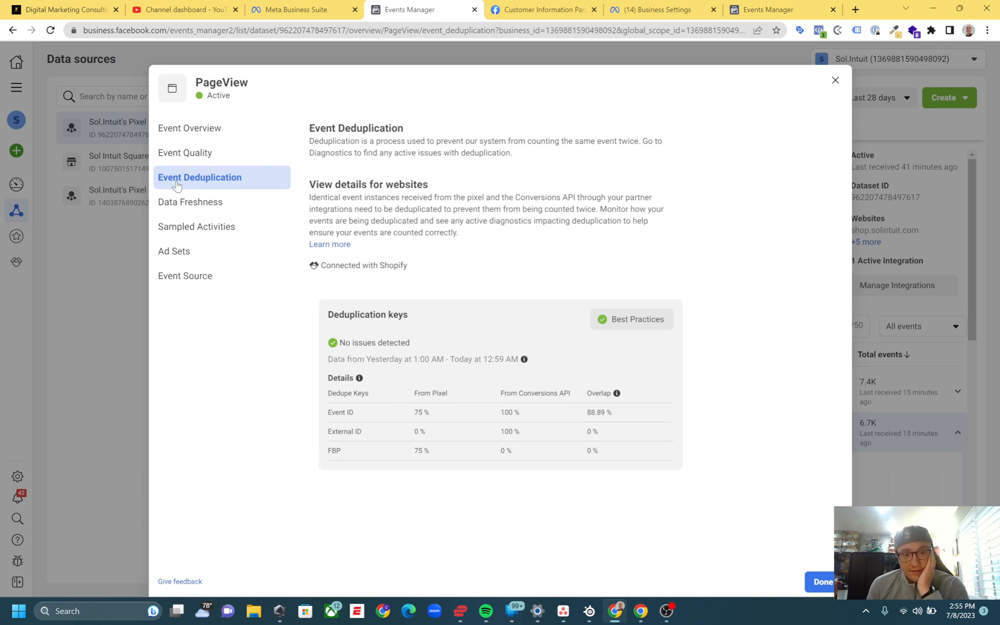
mouse_move(190, 202)
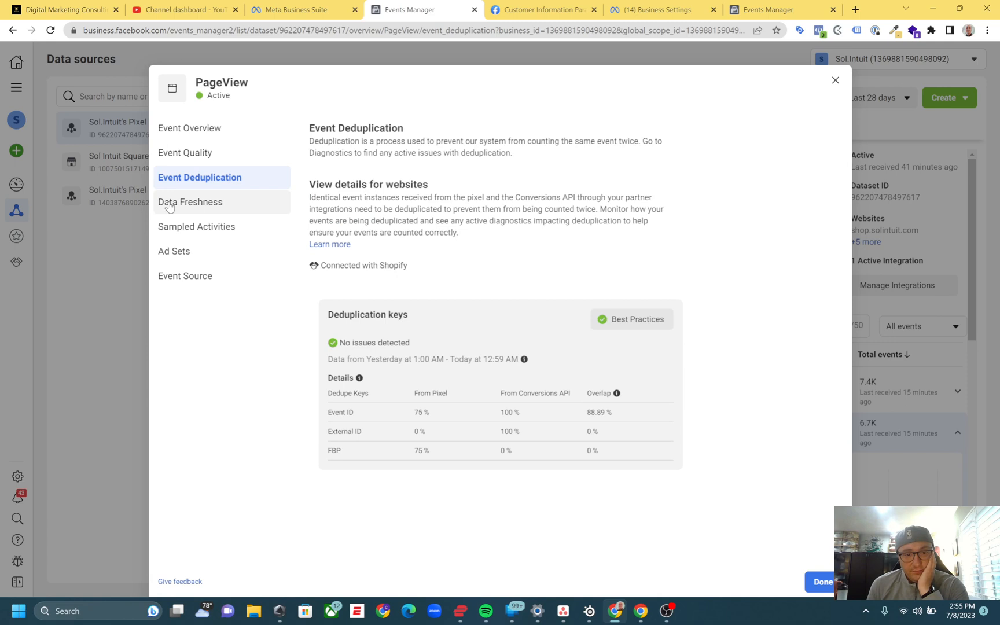
click(190, 202)
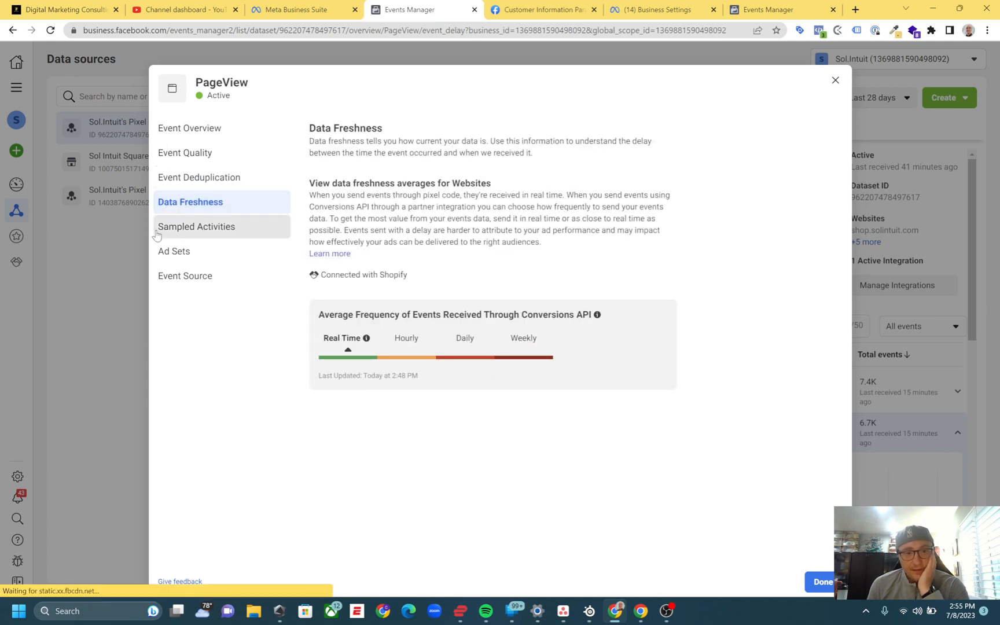
click(196, 227)
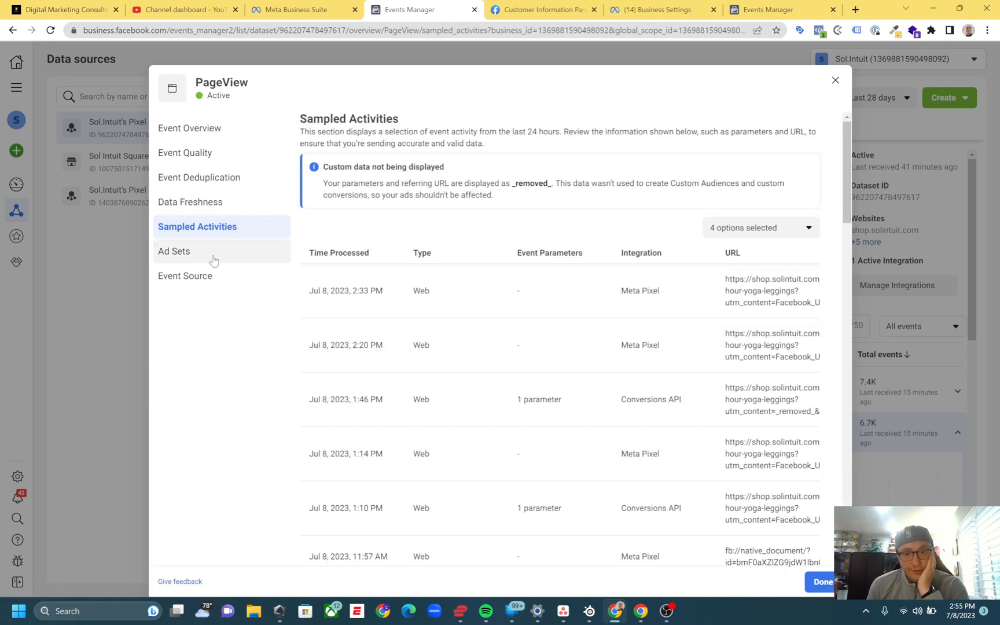
Review PageView's ad sets and its Event Source chart of website events, Jun 9 to Jul 7.
click(174, 251)
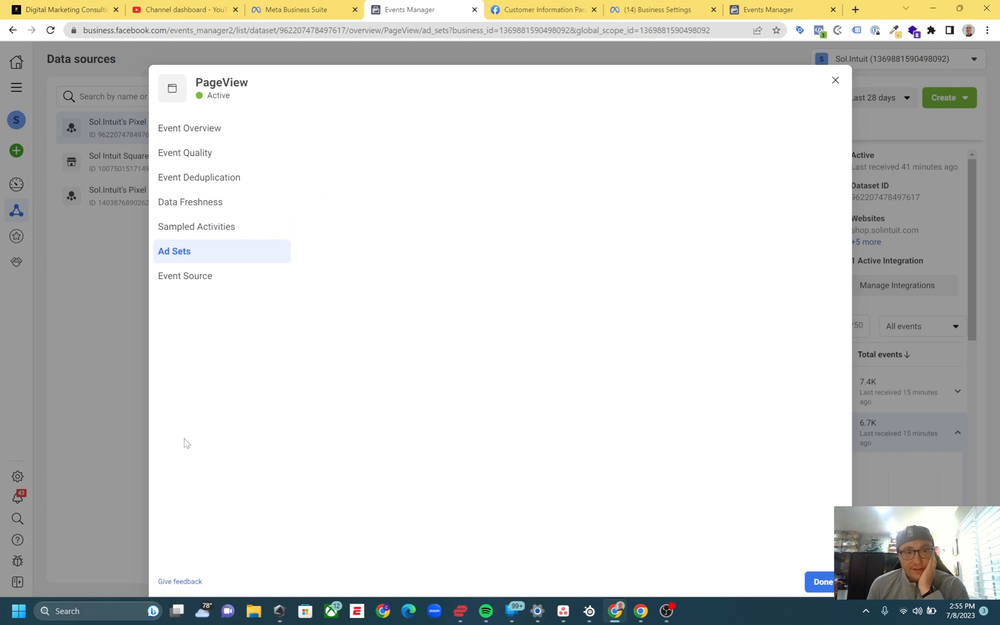
click(185, 275)
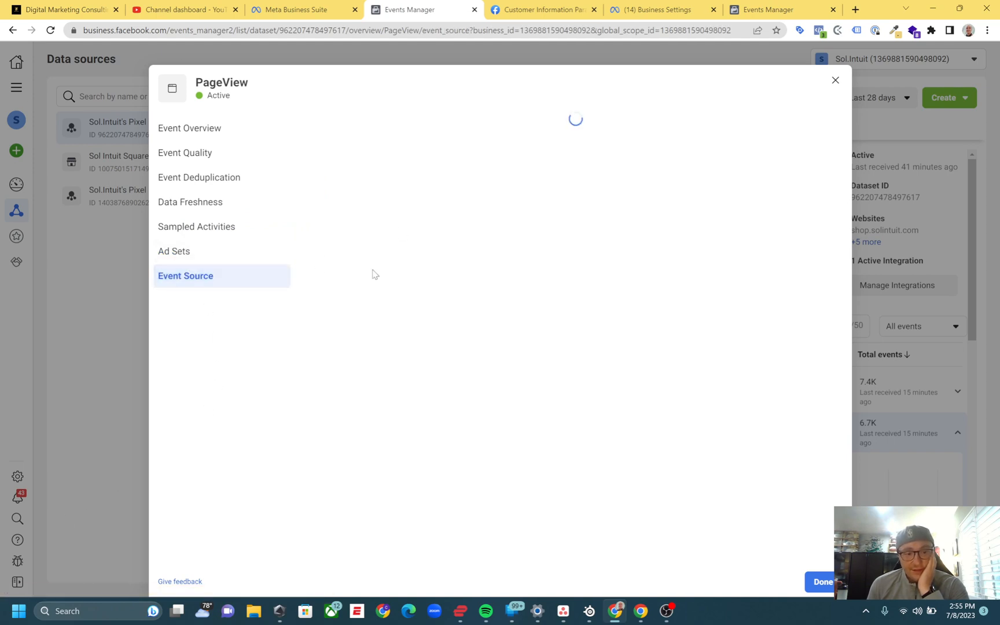
click(185, 276)
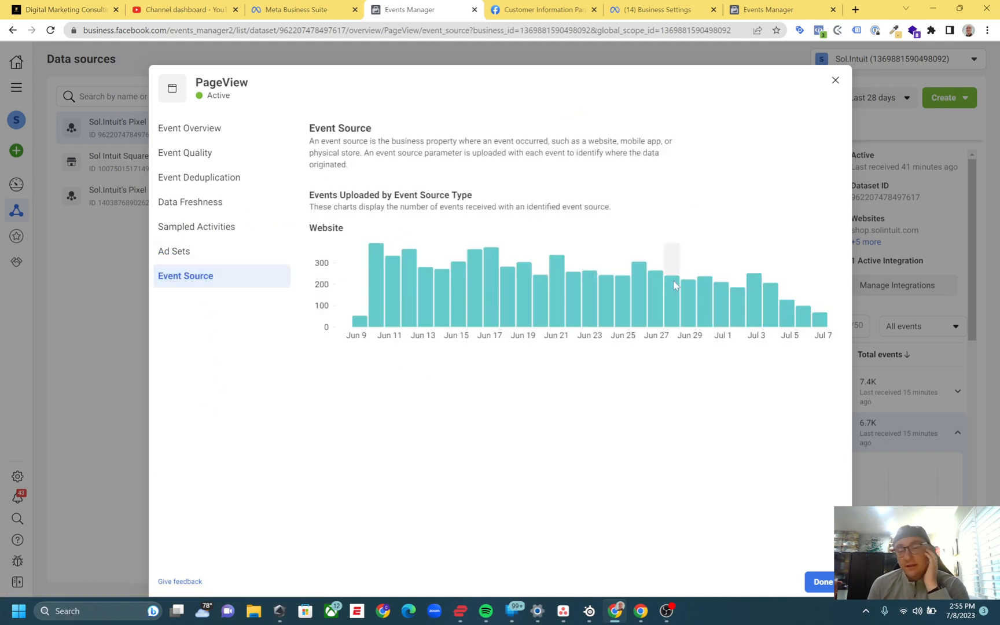
mouse_move(835, 80)
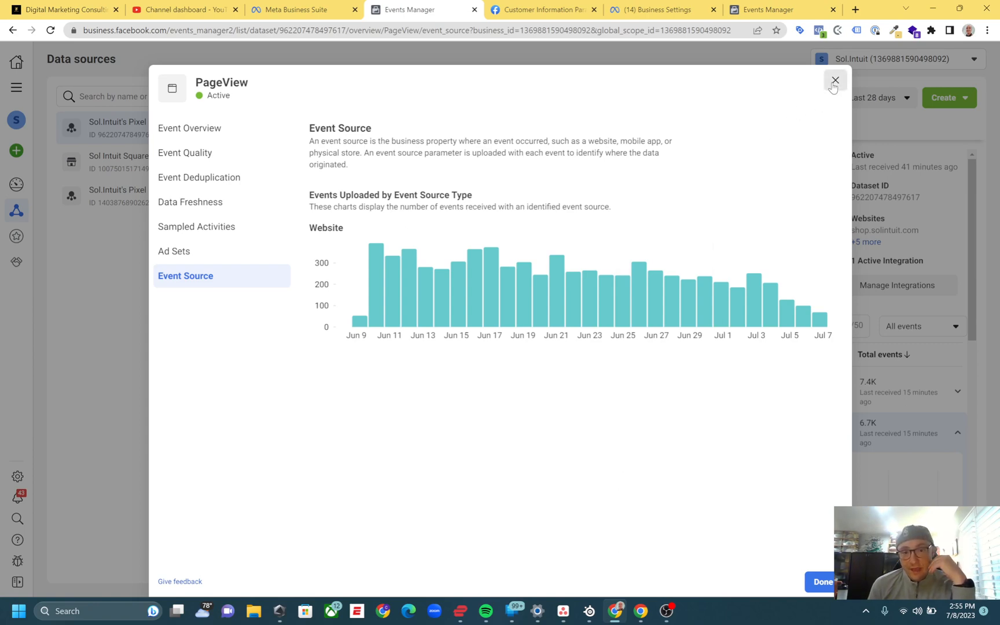
Close the PageView details and scroll to View content's expanded browser and server events chart.
click(833, 81)
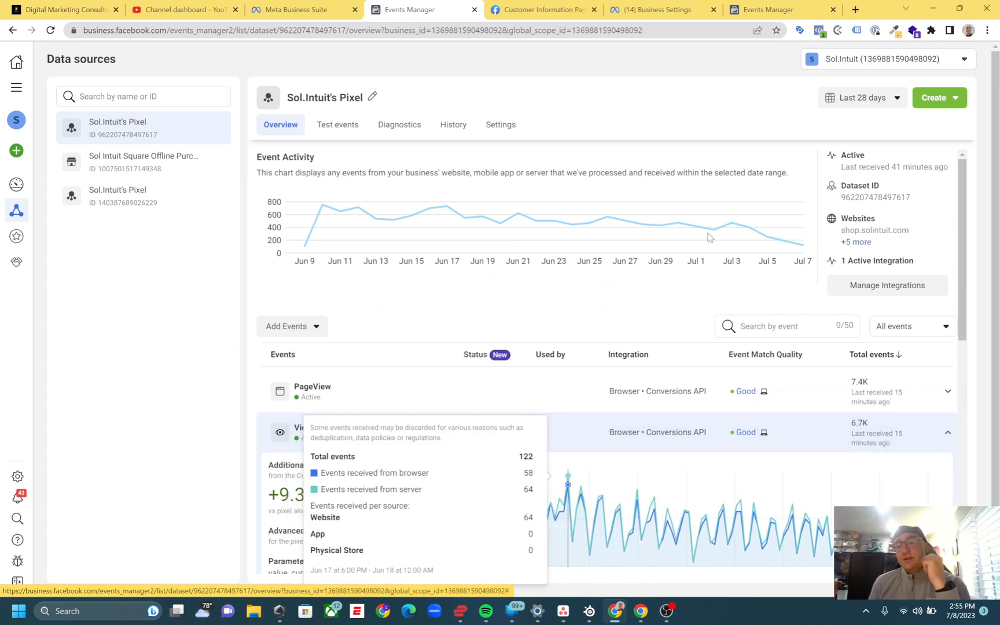
scroll(down, 3)
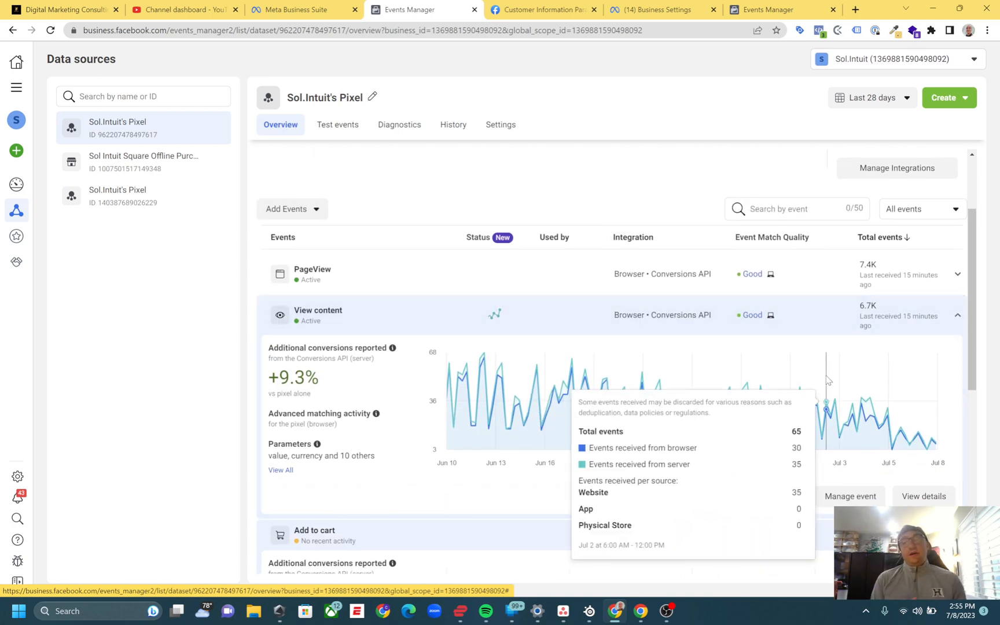